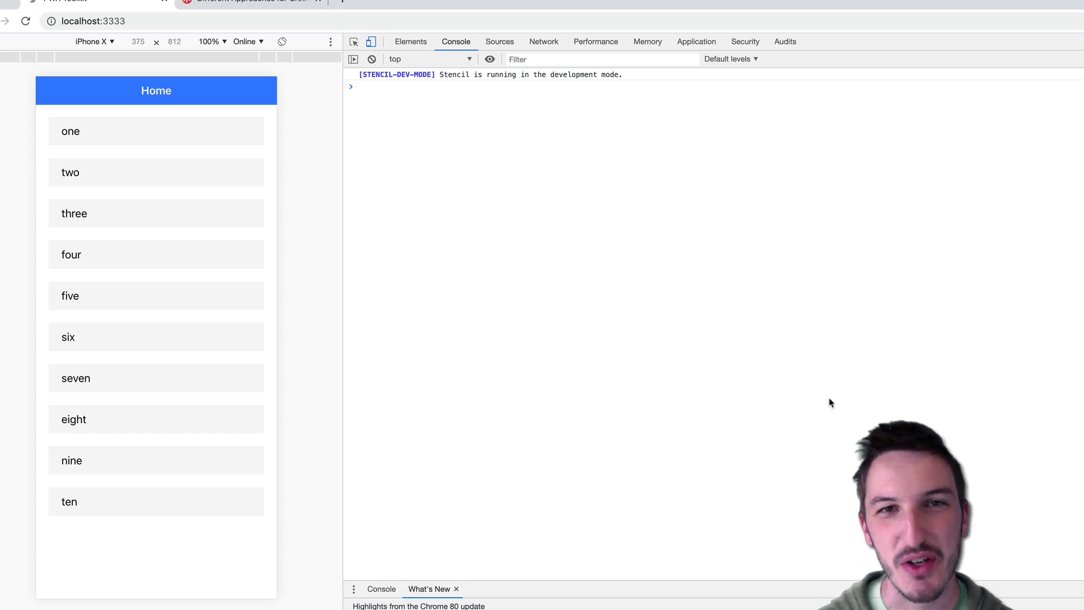
mouse_move(297, 244)
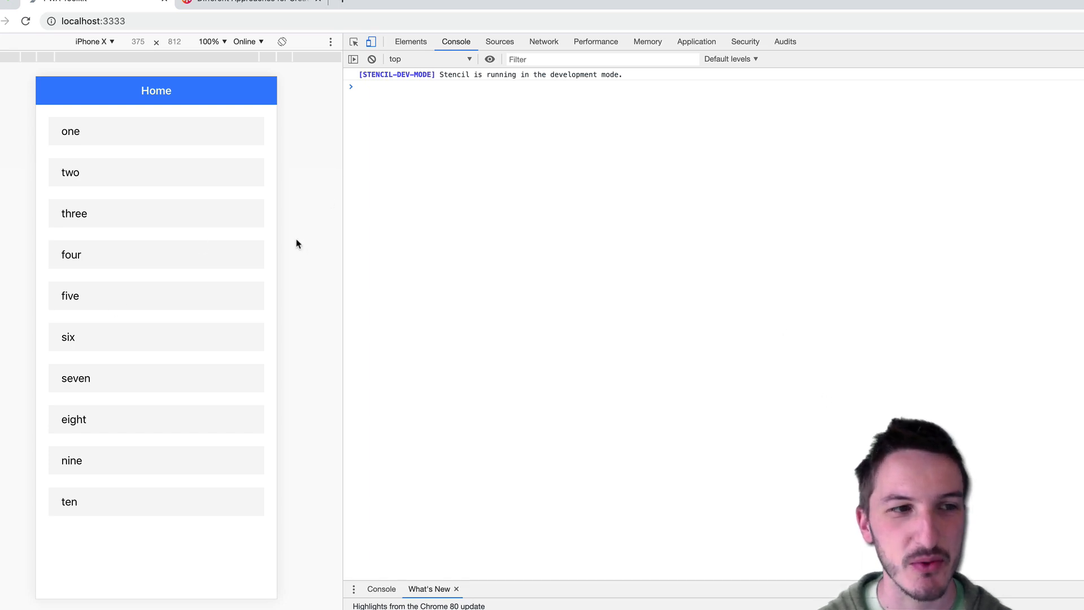
Step: Reload the localhost app several times to replay the staggered list animation
click(236, 154)
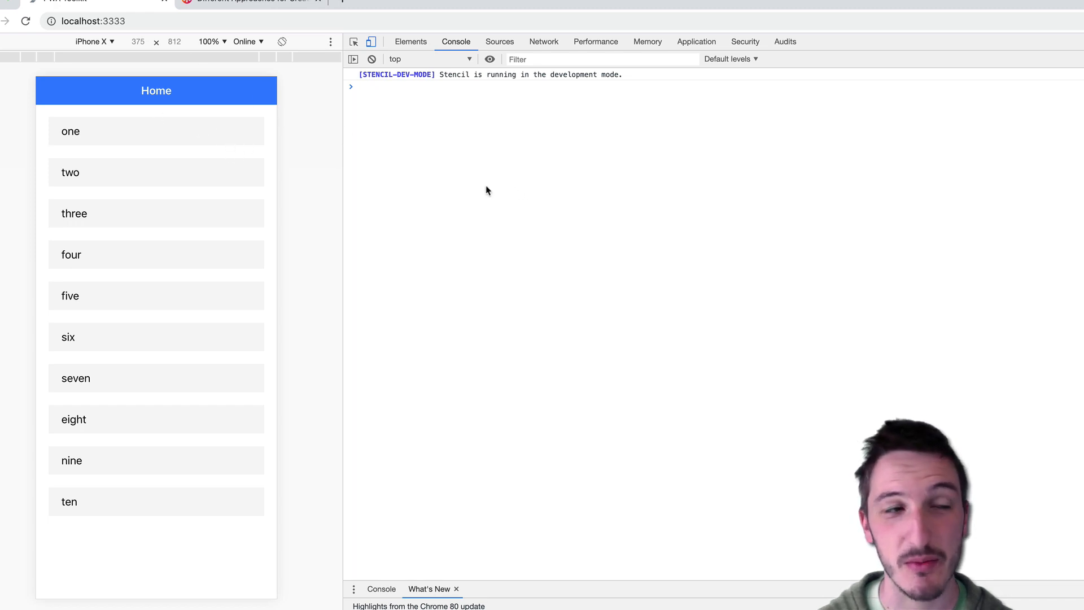
click(26, 22)
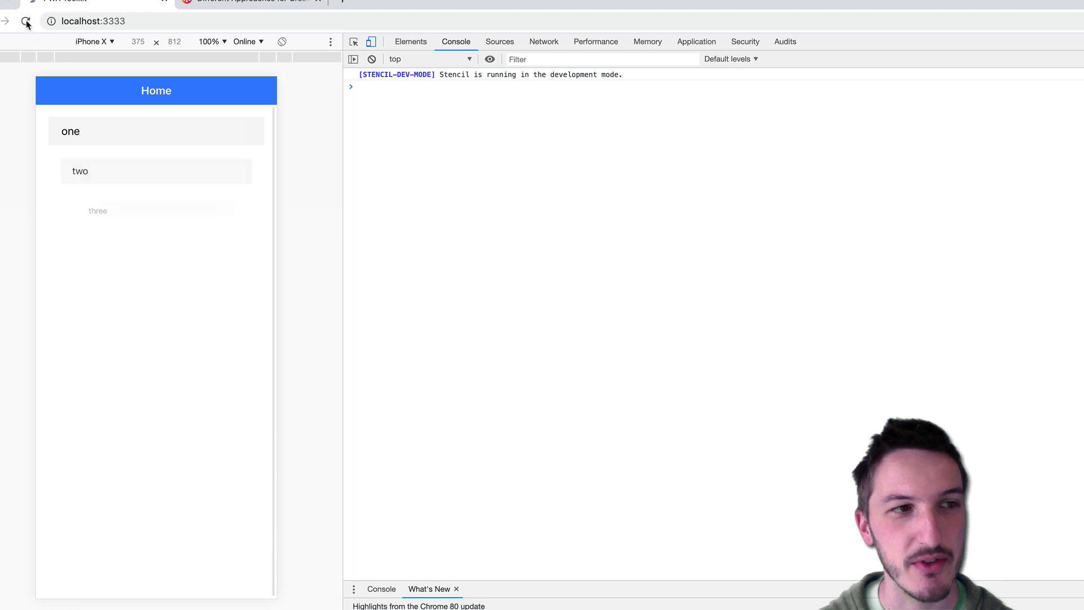
click(26, 20)
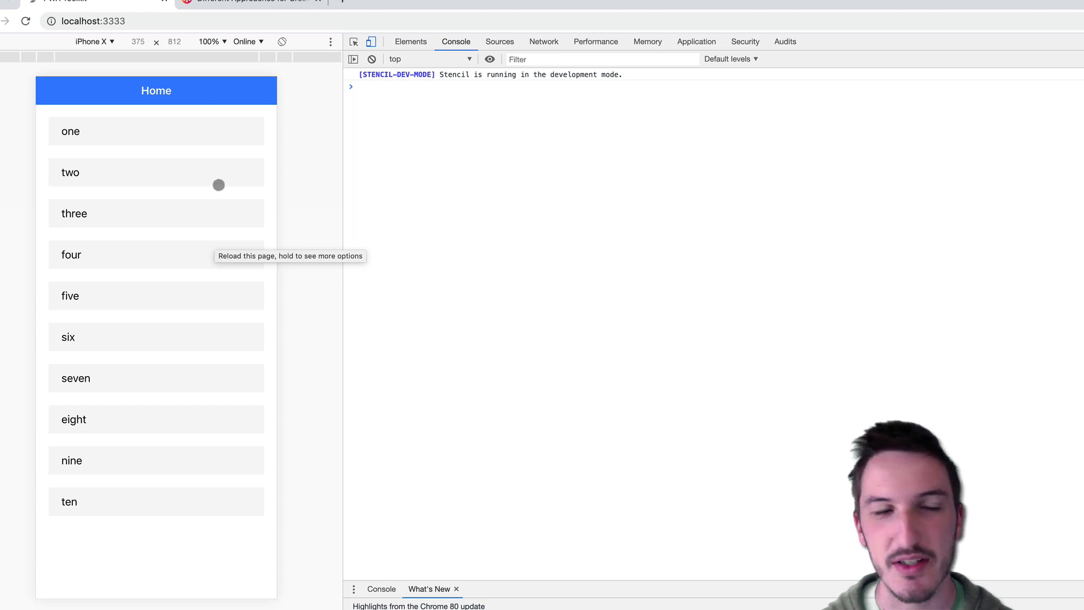
click(26, 20)
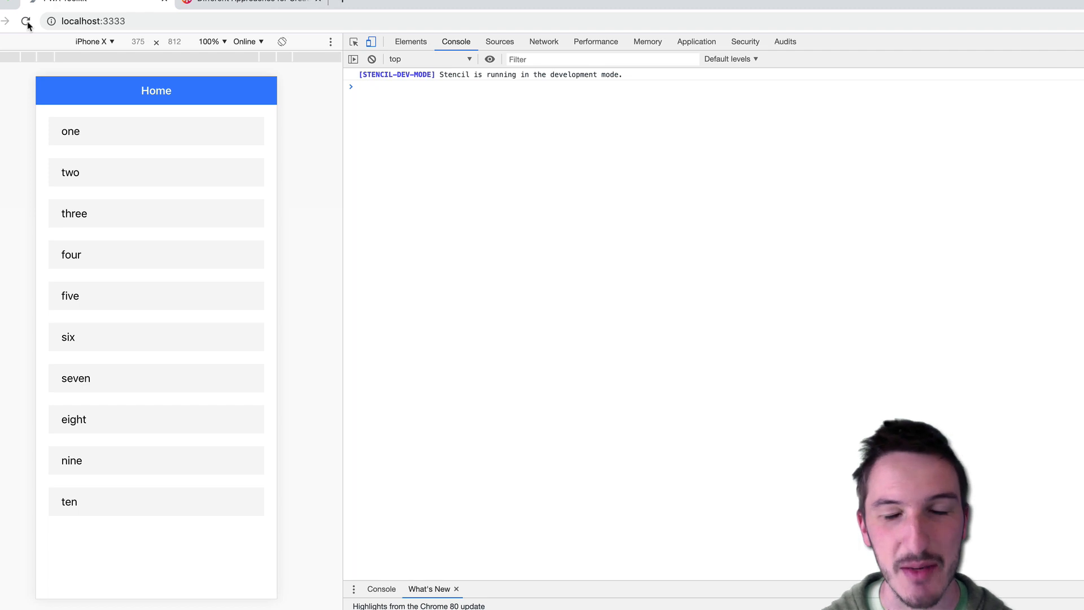
click(171, 177)
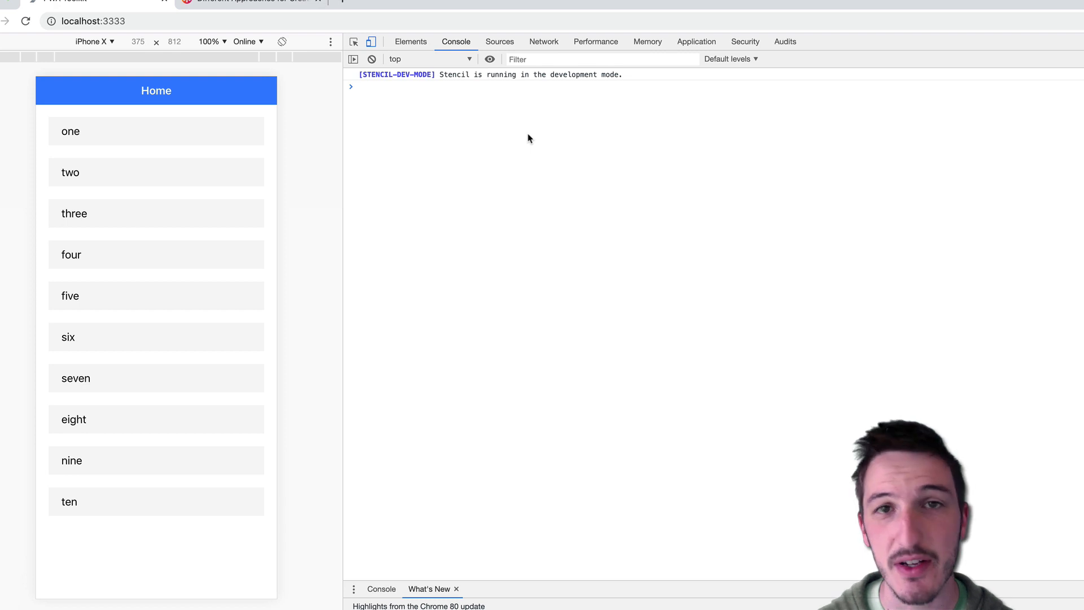
mouse_move(346, 131)
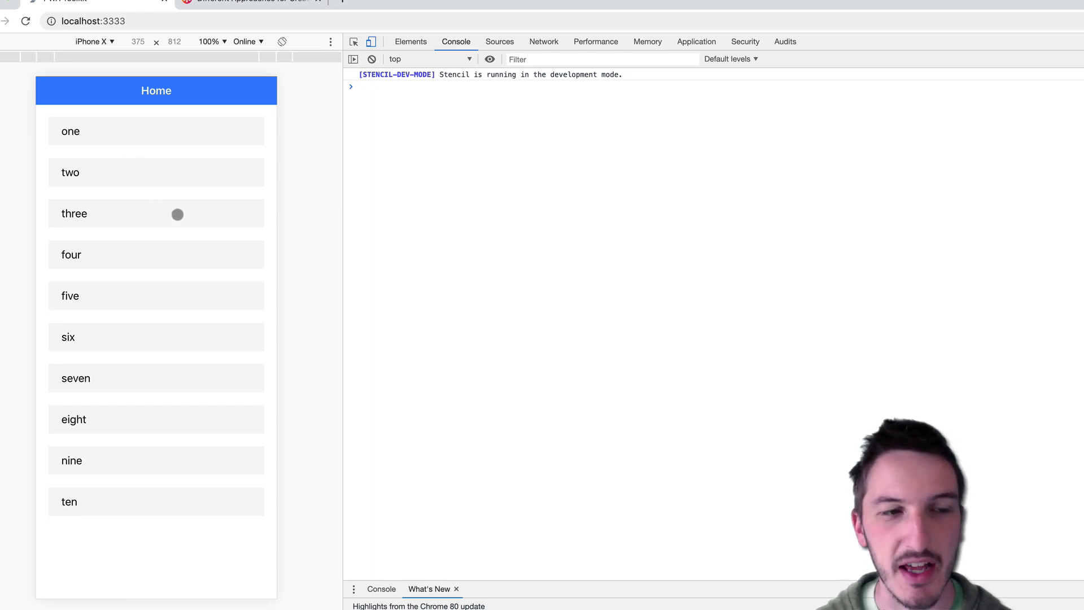
mouse_move(188, 303)
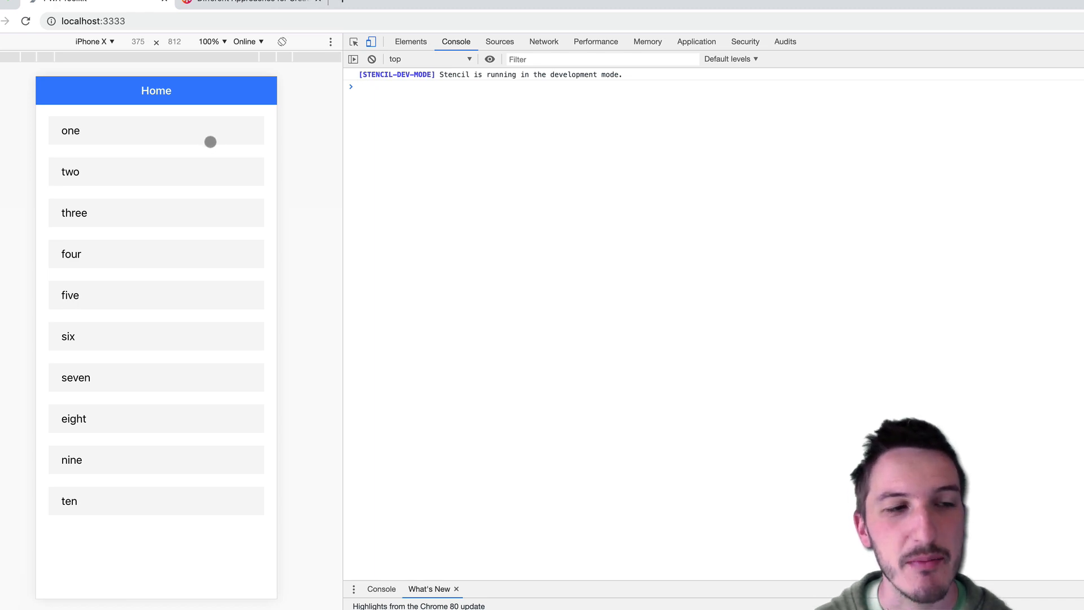
mouse_move(214, 135)
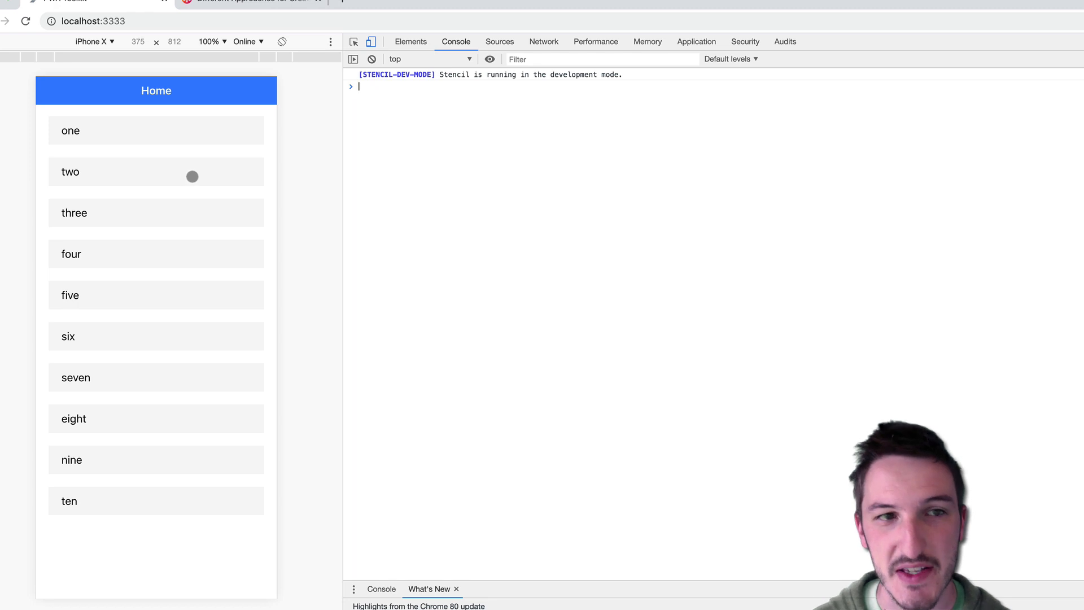
mouse_move(186, 240)
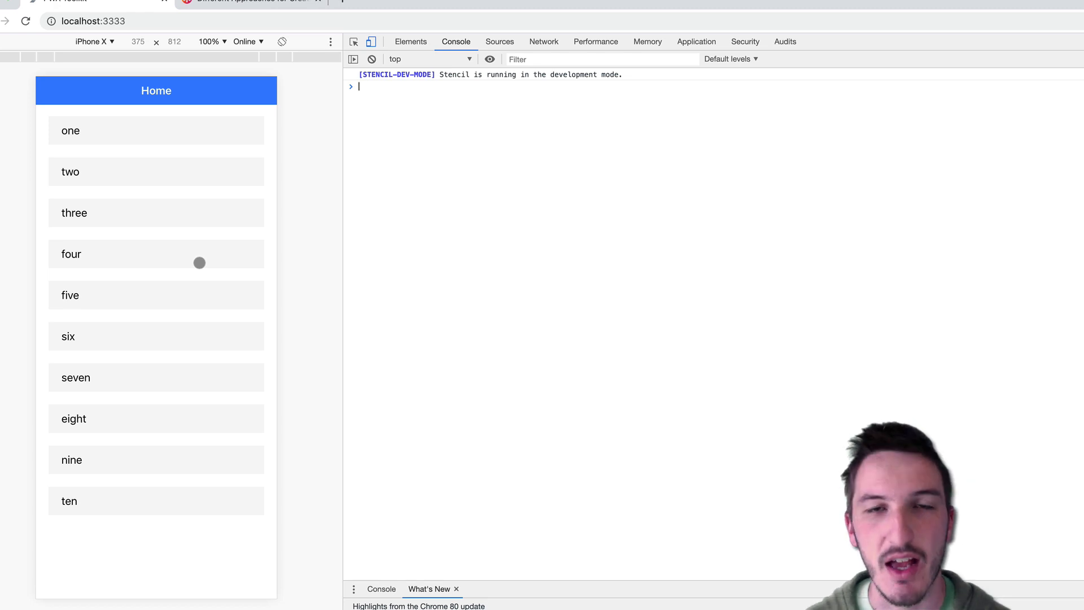
mouse_move(264, 211)
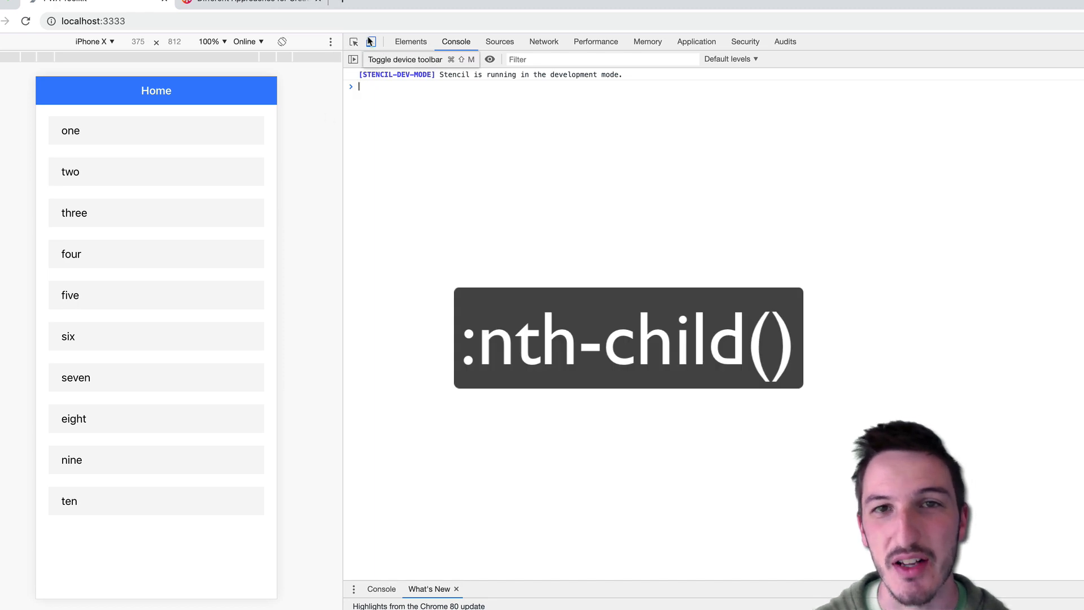
Step: Search 'nth child pseudoselecto' in a new tab and find the w3schools :nth-child() reference
click(351, 1)
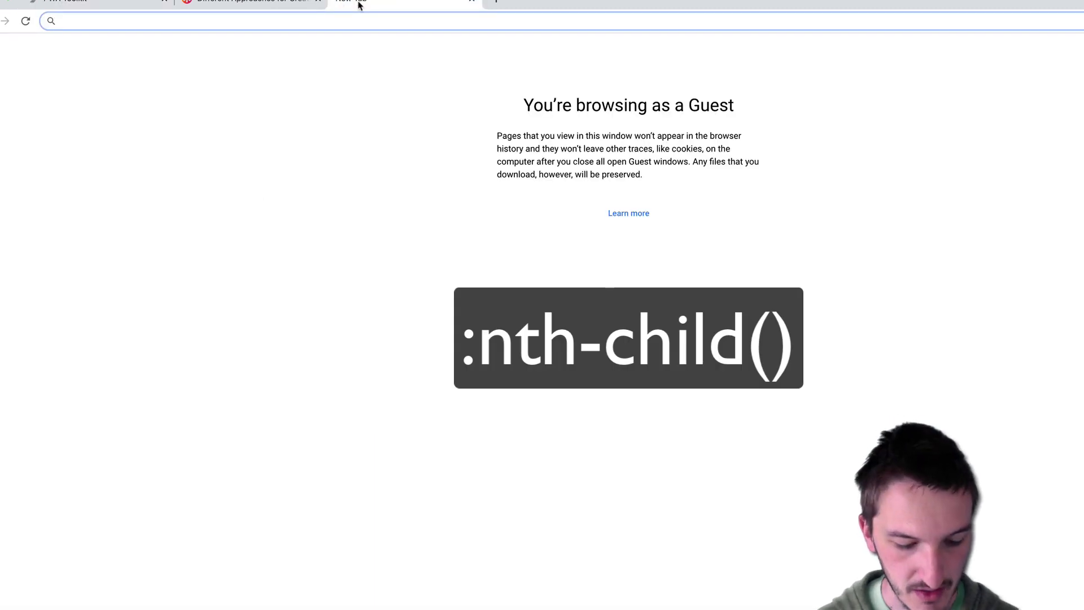
text(nth child)
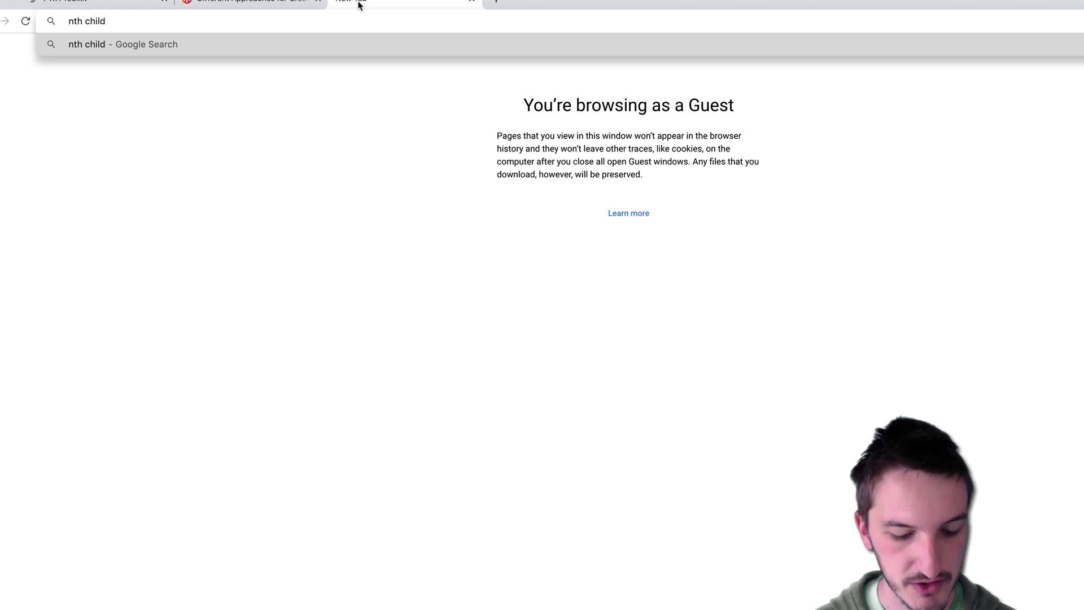
text(pseudoselecto)
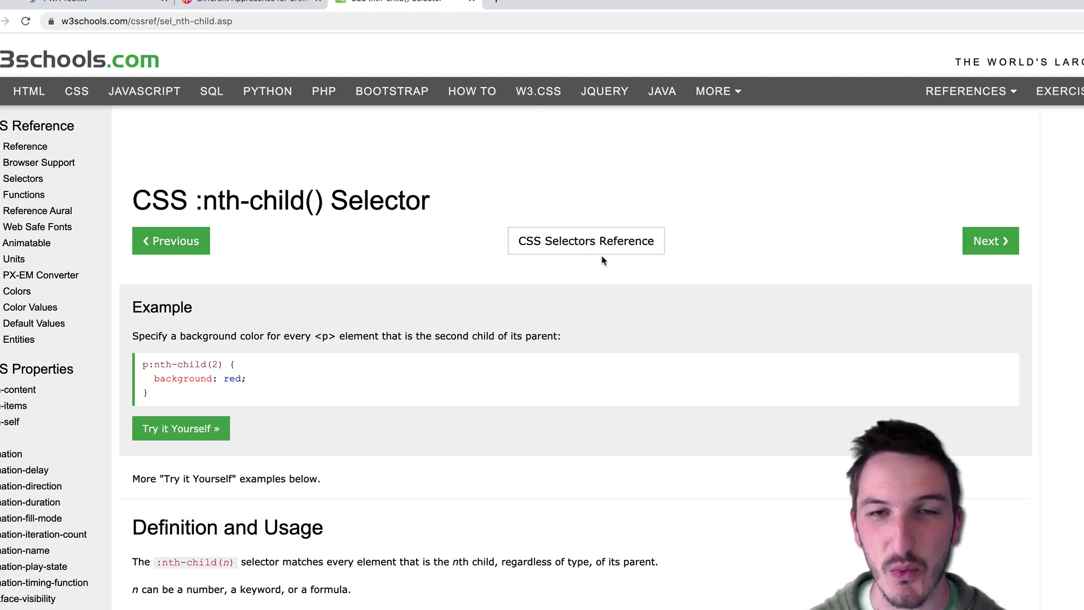
scroll(down, 3)
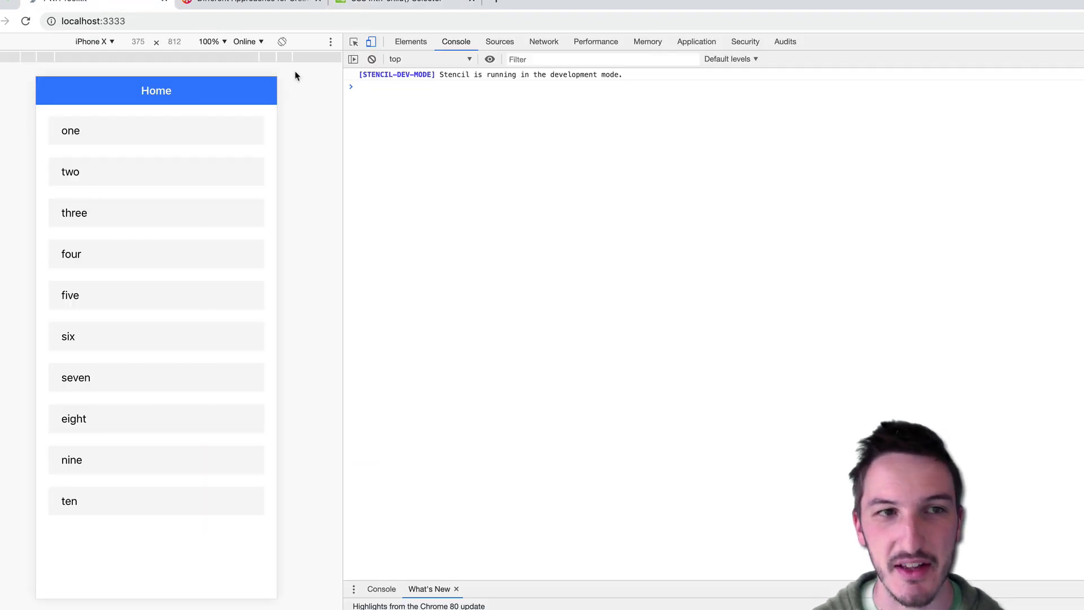
click(388, 2)
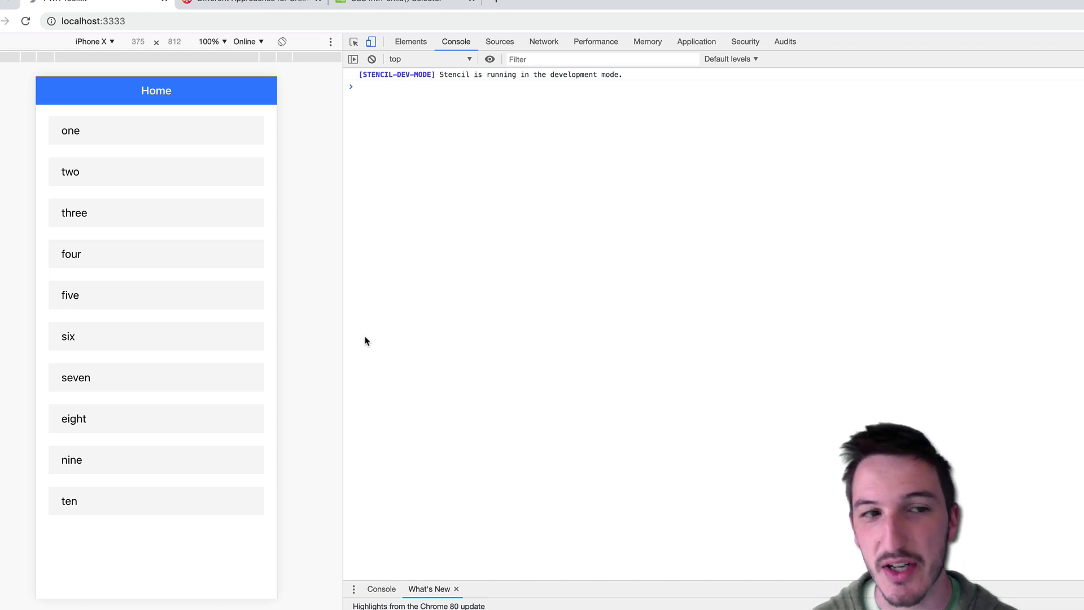
click(212, 254)
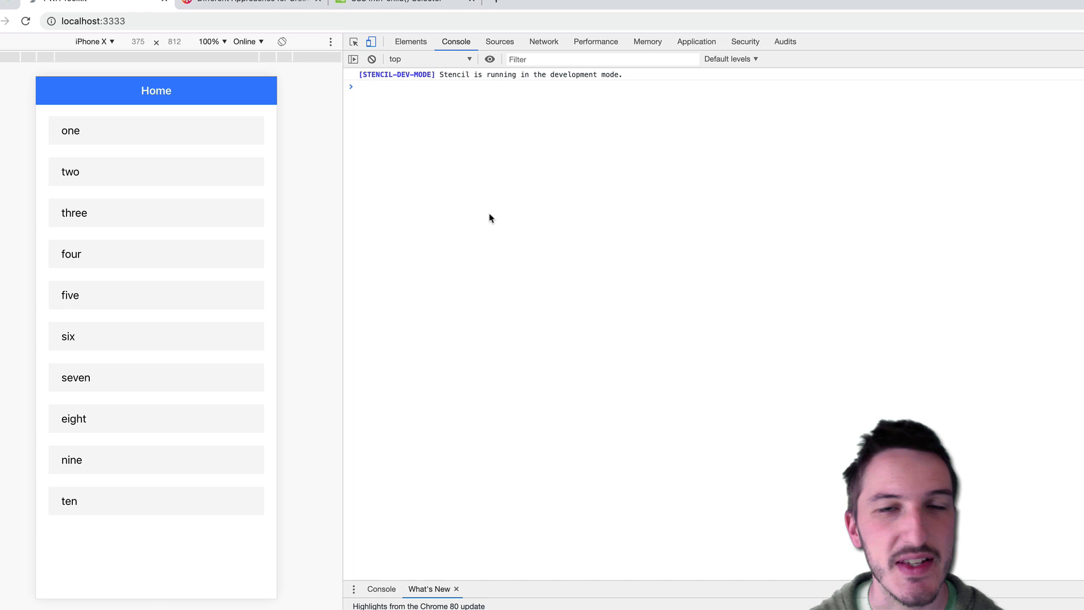
click(359, 87)
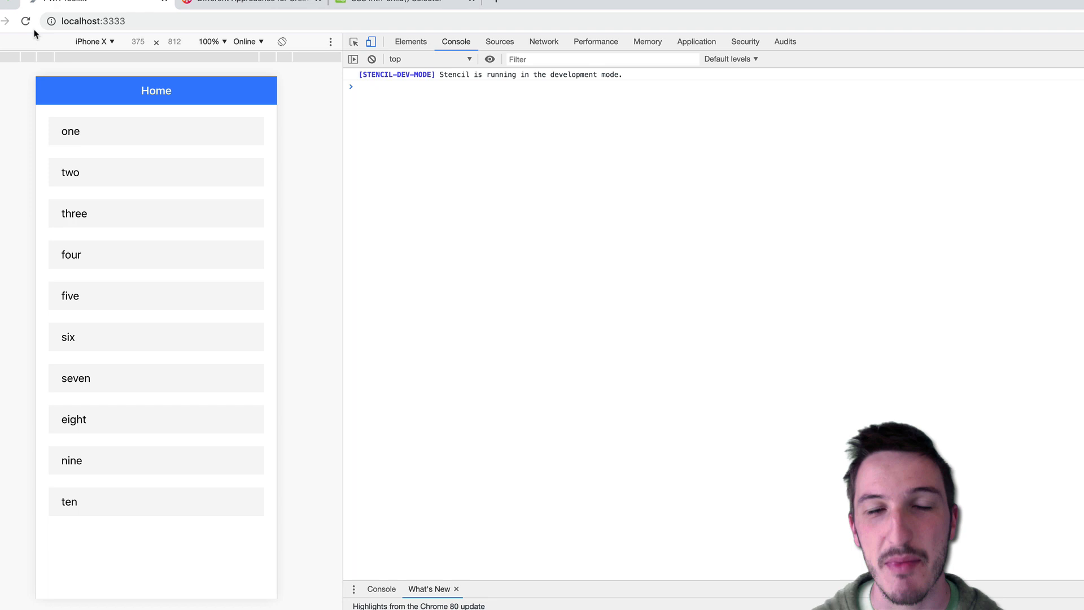
mouse_move(531, 192)
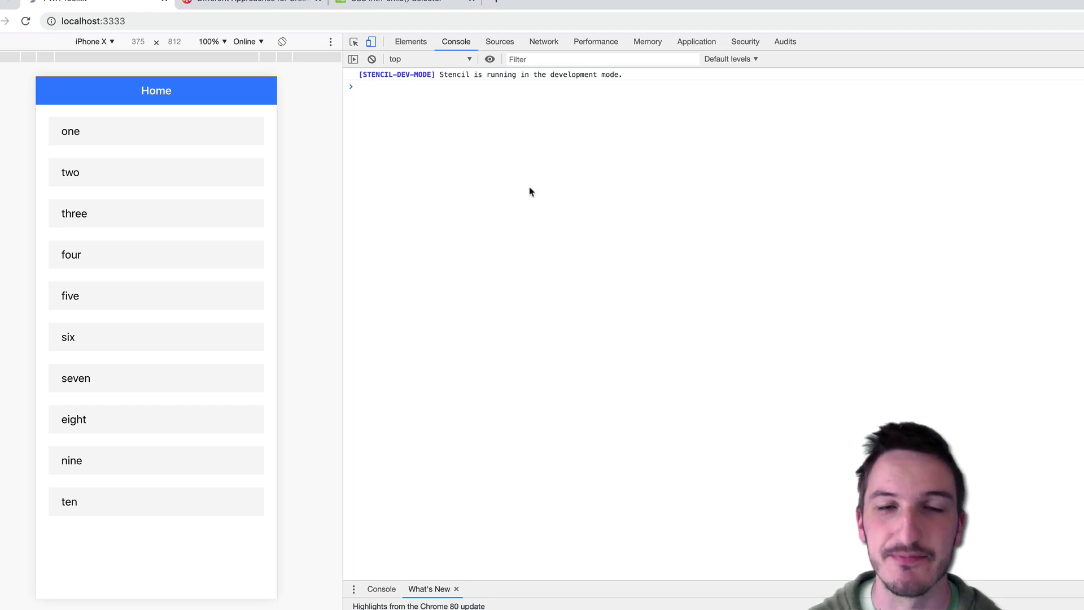
mouse_move(857, 155)
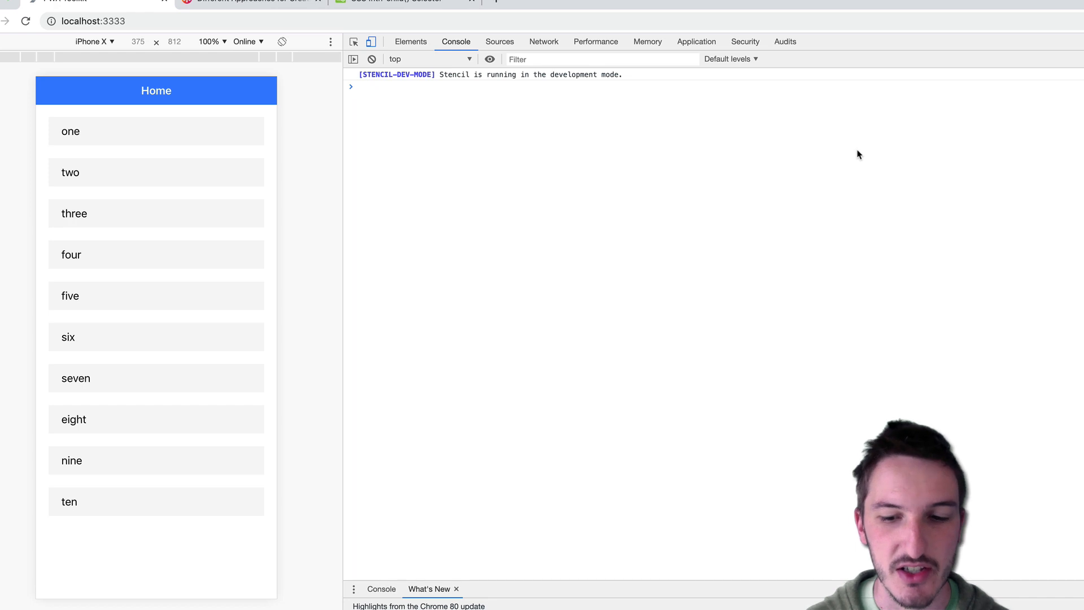
click(359, 86)
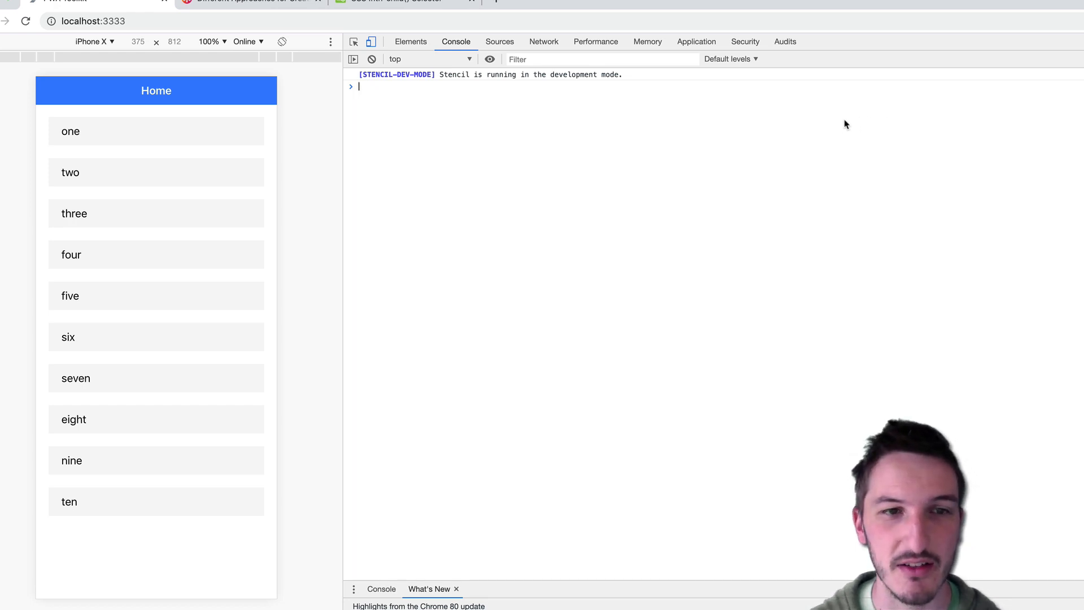
mouse_move(862, 129)
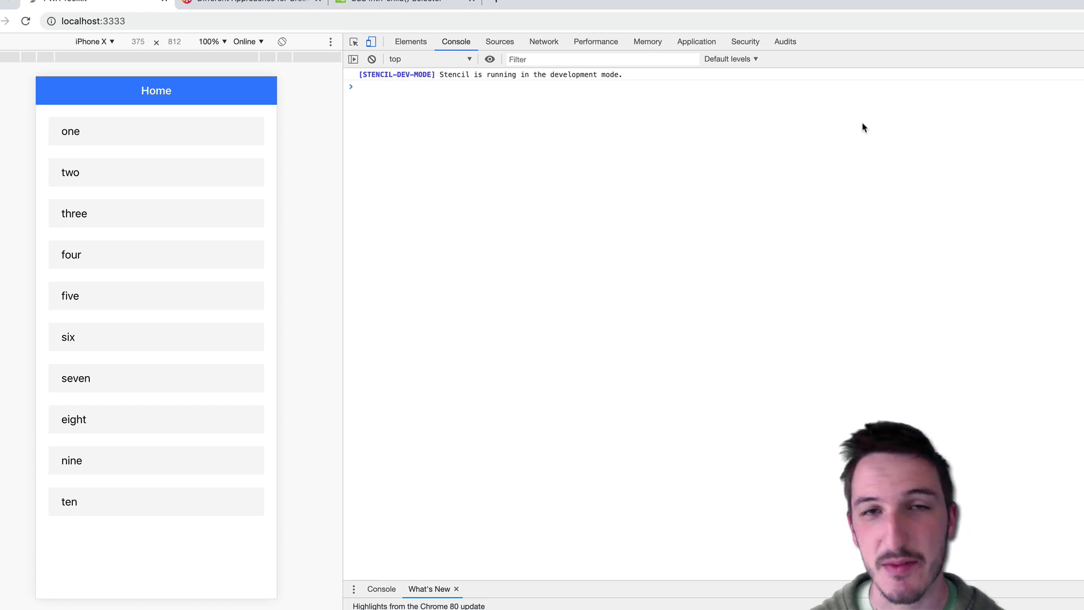
click(414, 86)
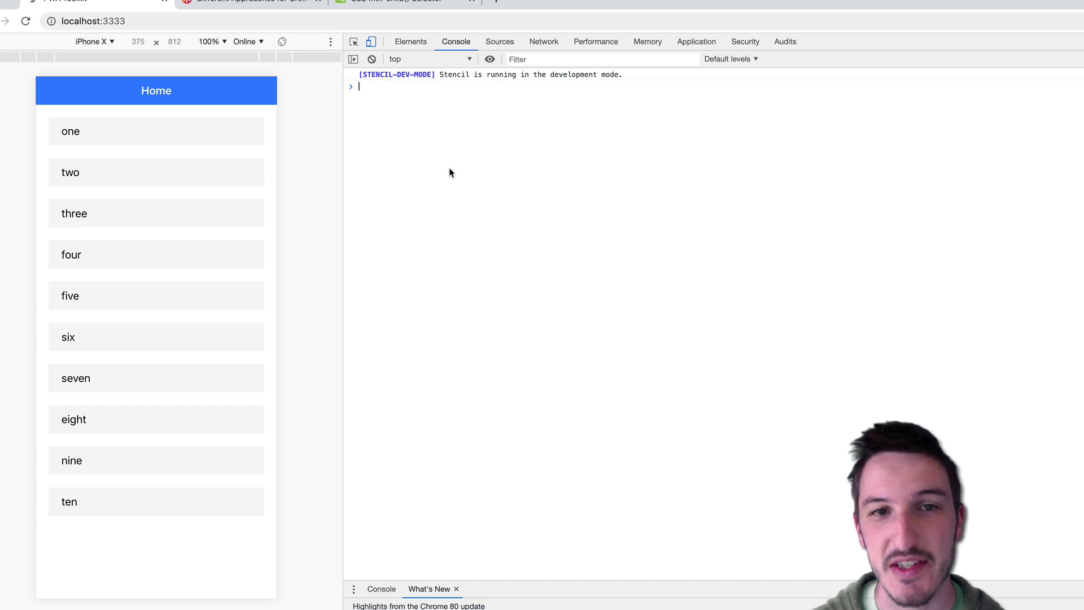
mouse_move(505, 173)
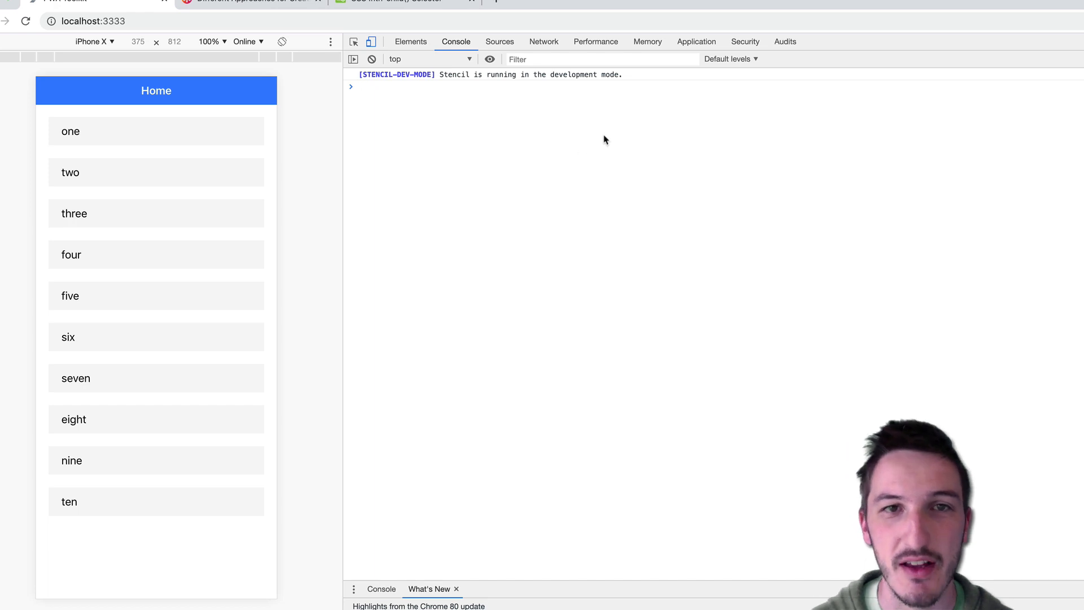
Step: Scroll the CSS-Tricks article down to the reversed-animation CodePen with --animation-order 6 to 1
click(249, 1)
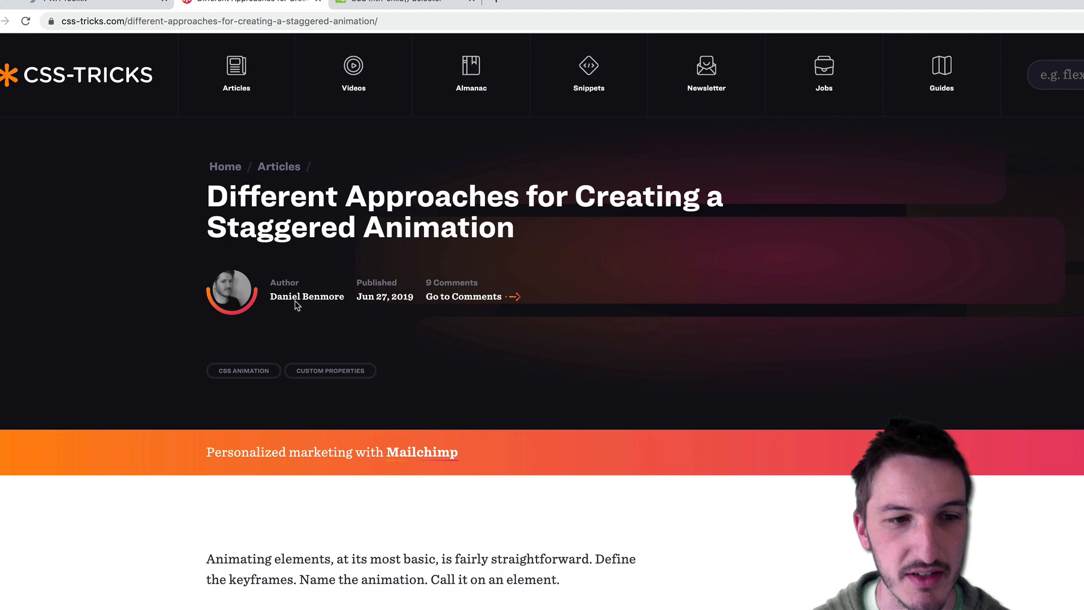
mouse_move(556, 233)
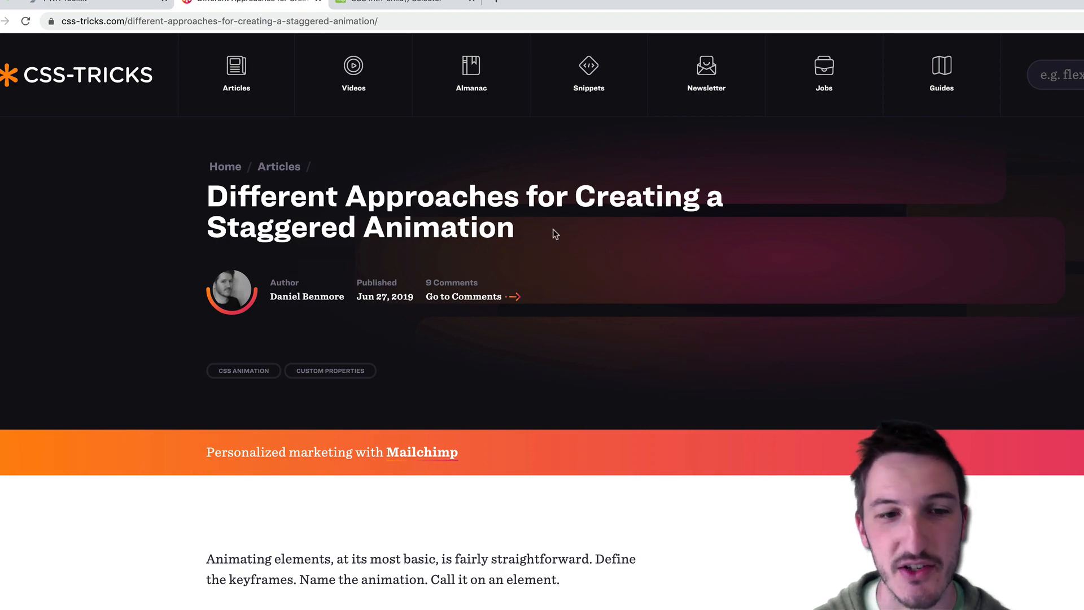
scroll(down, 3)
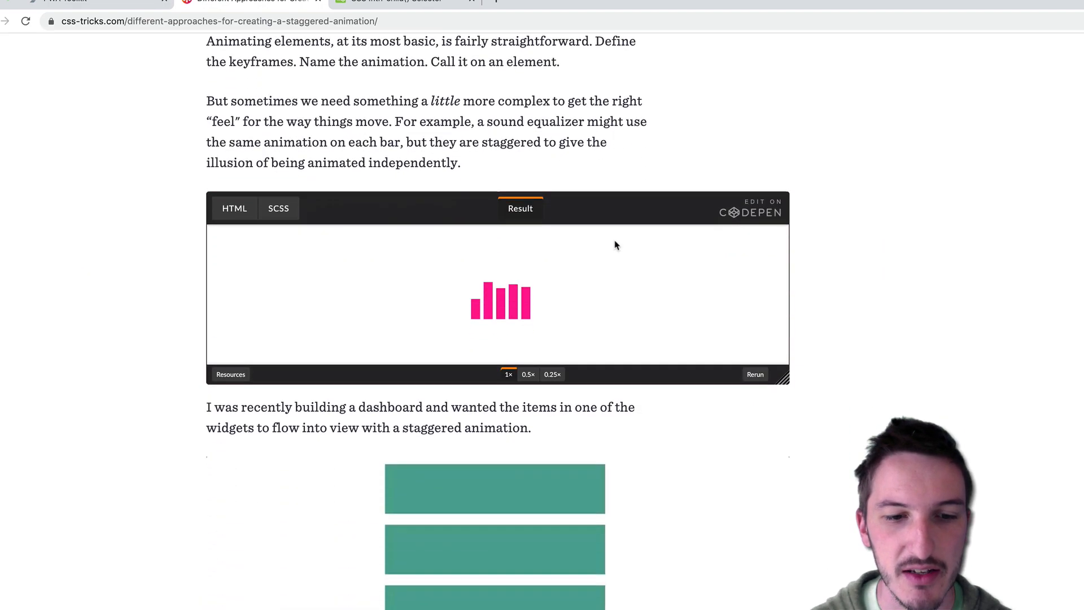
scroll(down, 3)
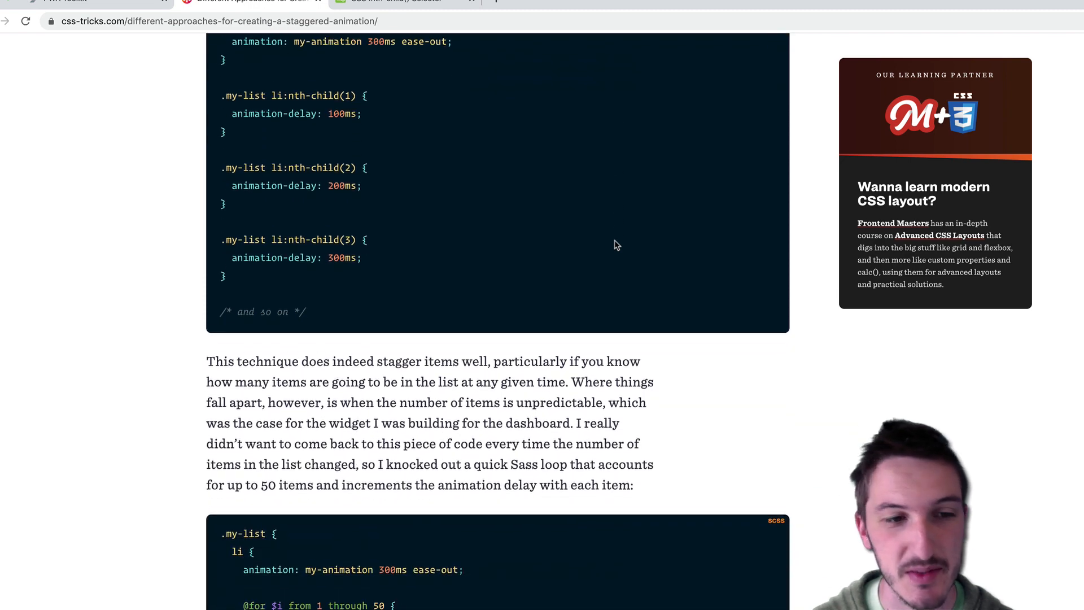
scroll(down, 3)
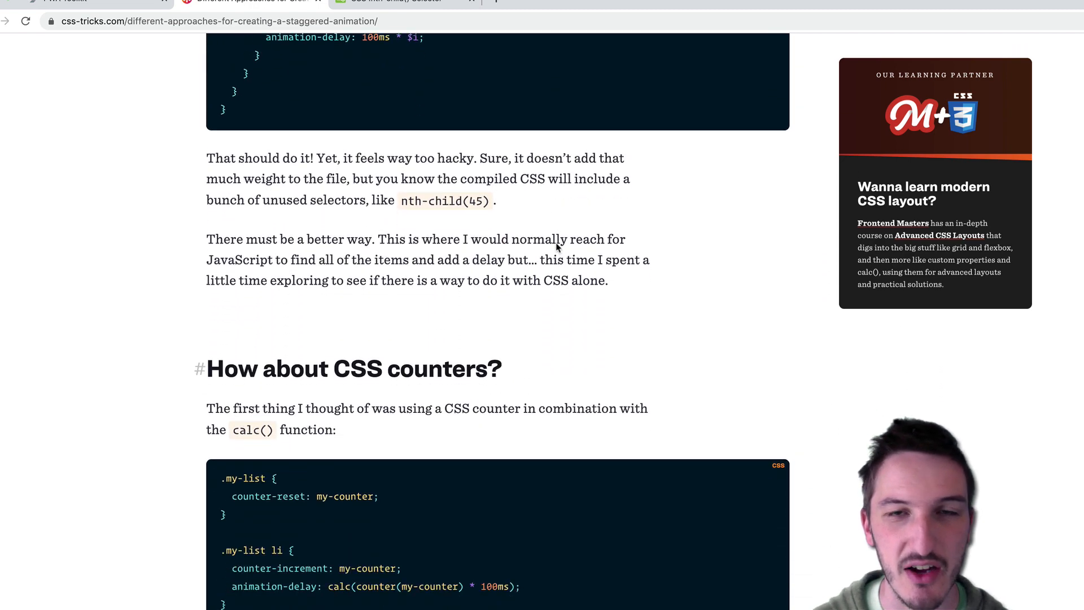
scroll(down, 3)
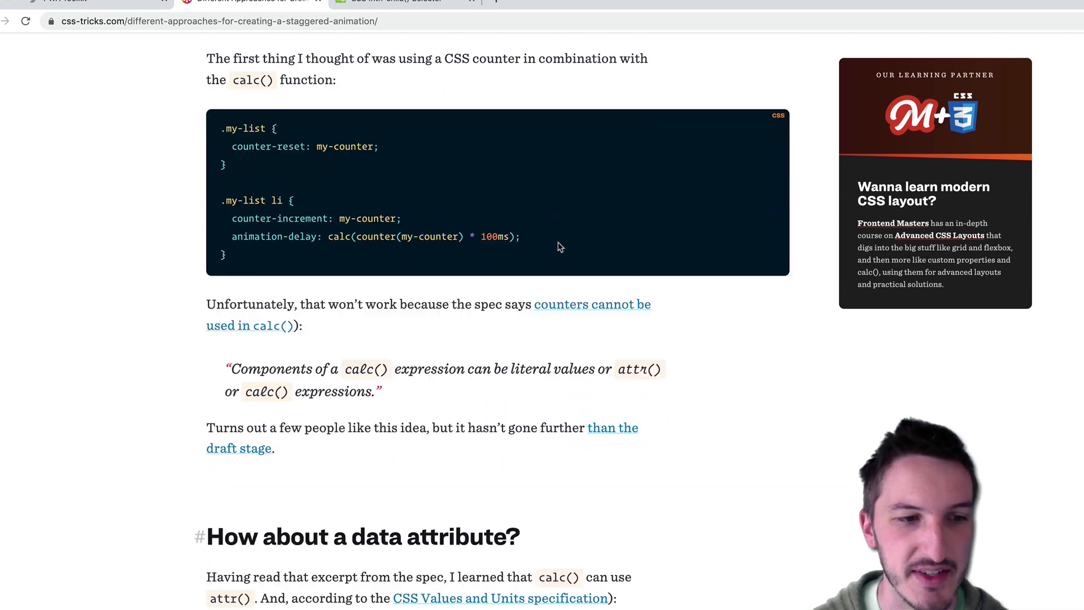
scroll(down, 3)
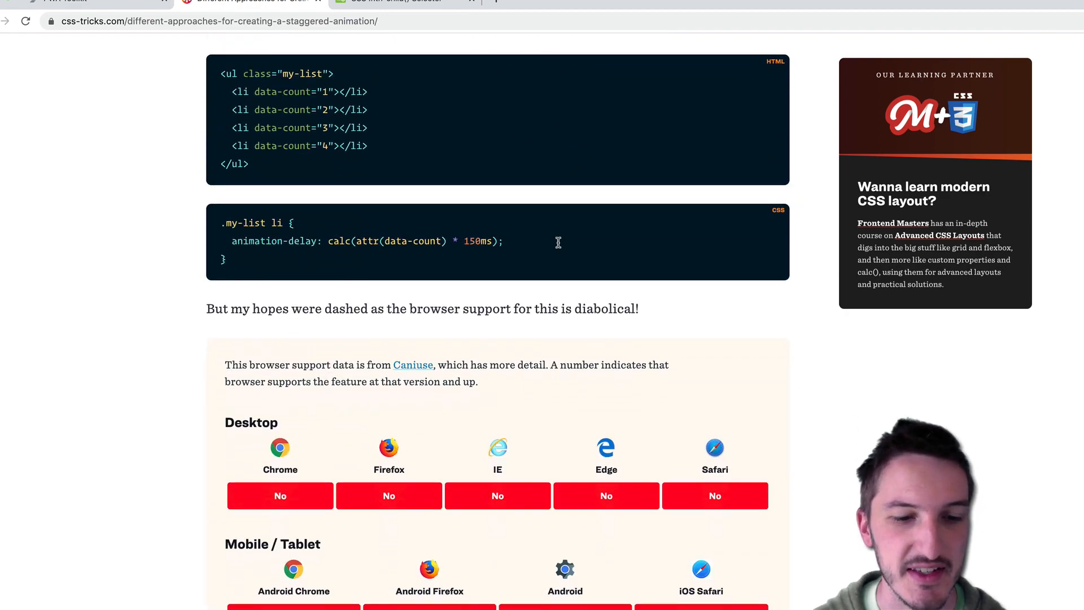
scroll(down, 3)
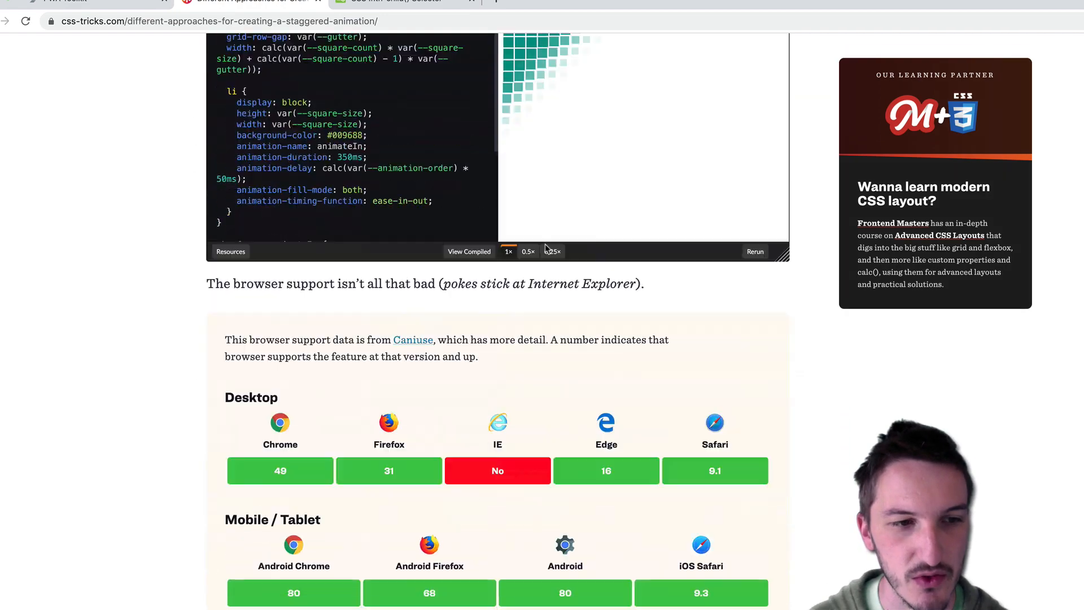
scroll(down, 3)
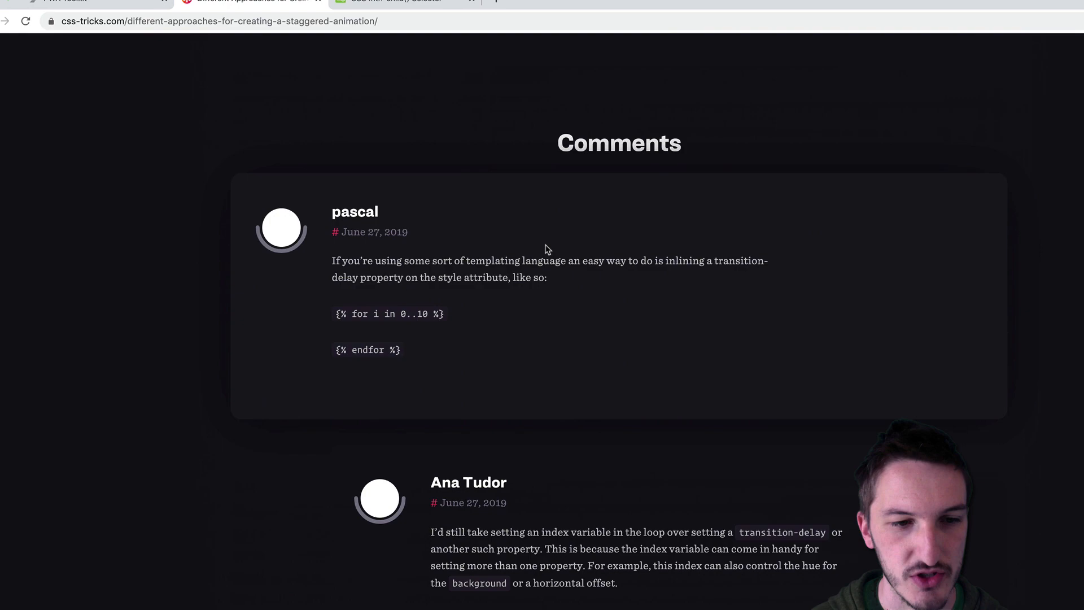
scroll(up, 3)
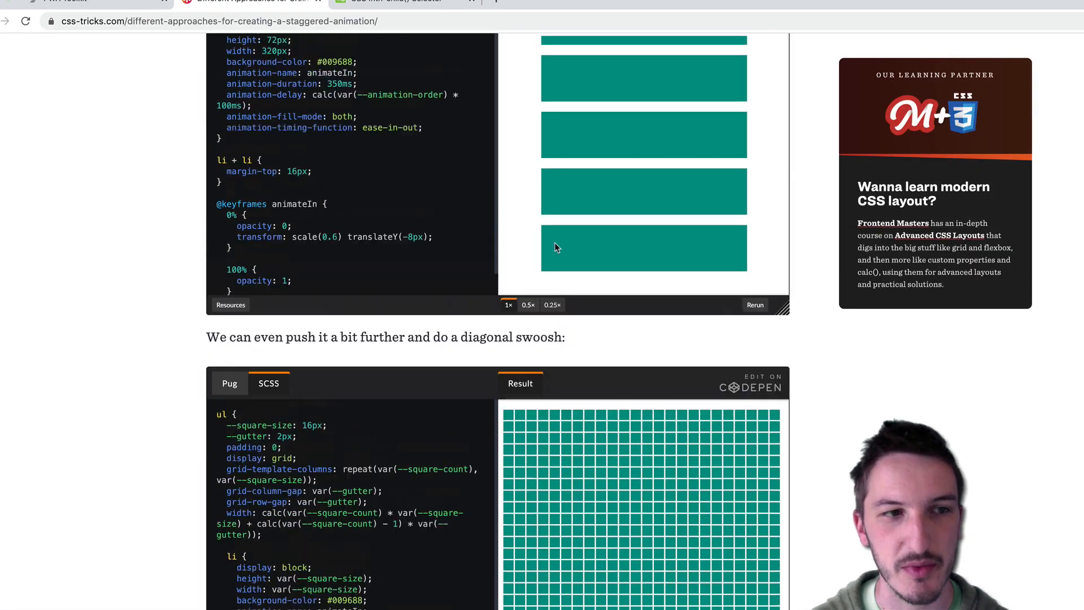
scroll(down, 3)
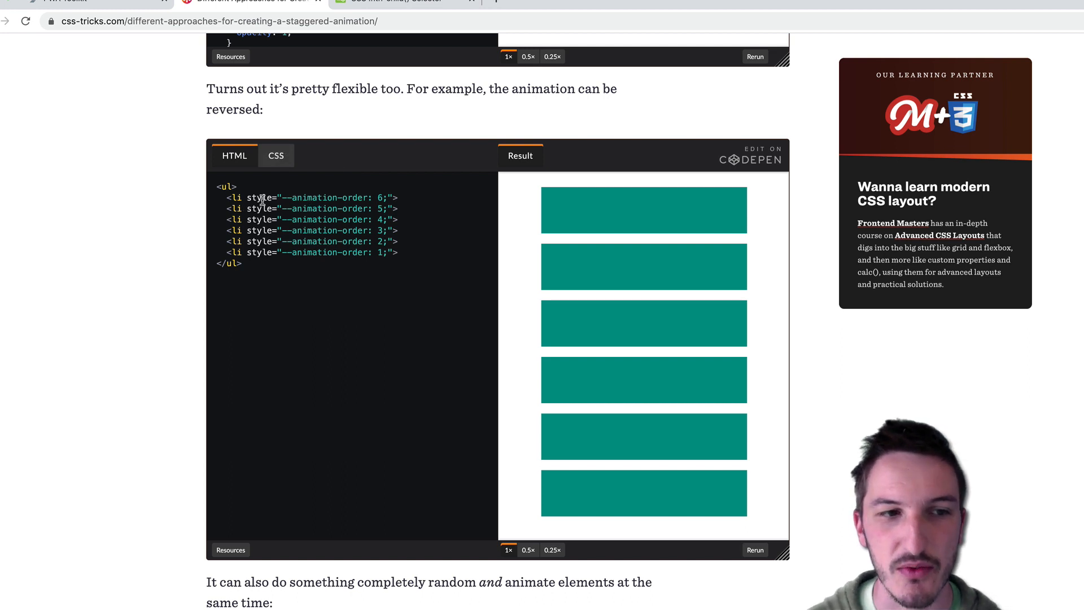
mouse_move(295, 206)
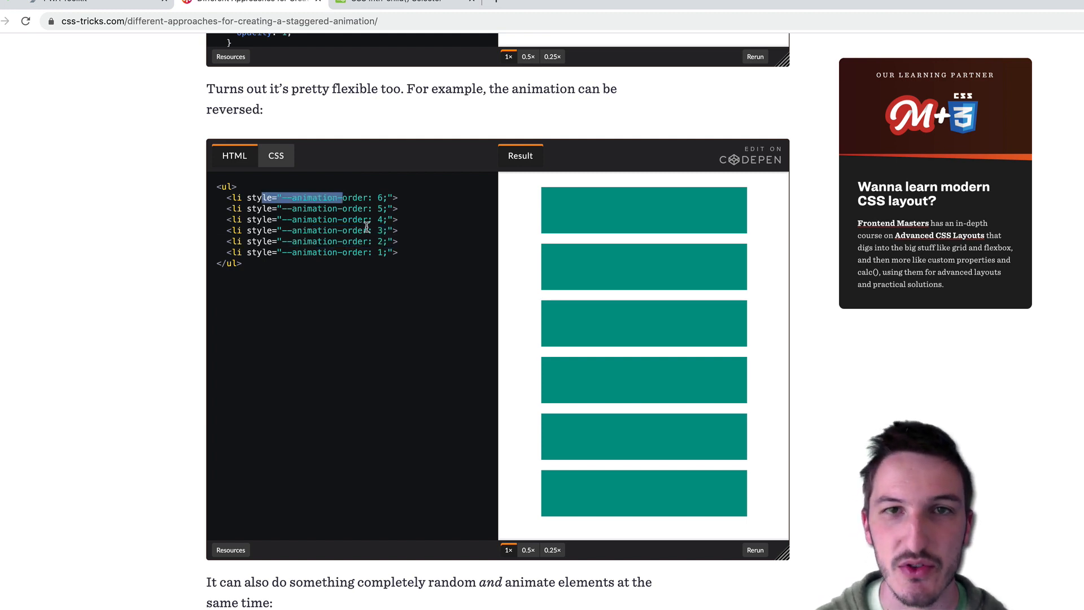
click(276, 155)
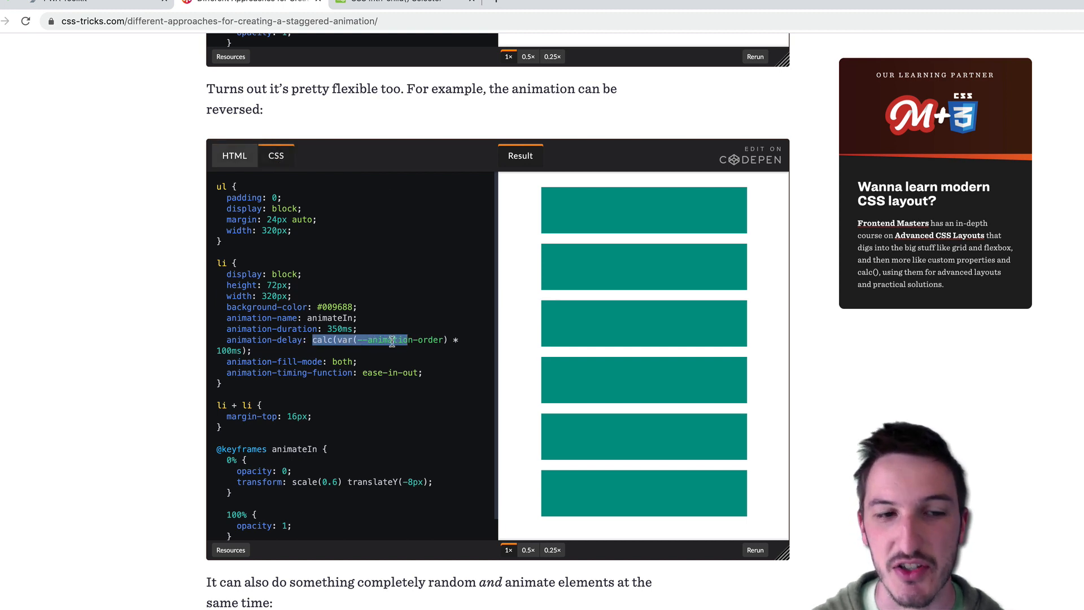
click(360, 340)
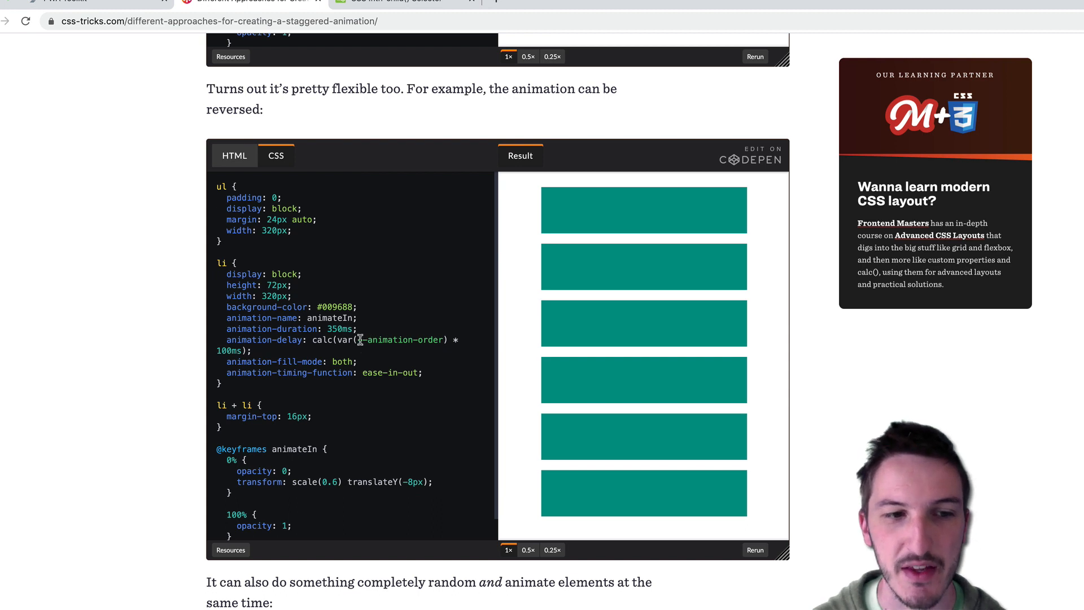
double_click(403, 340)
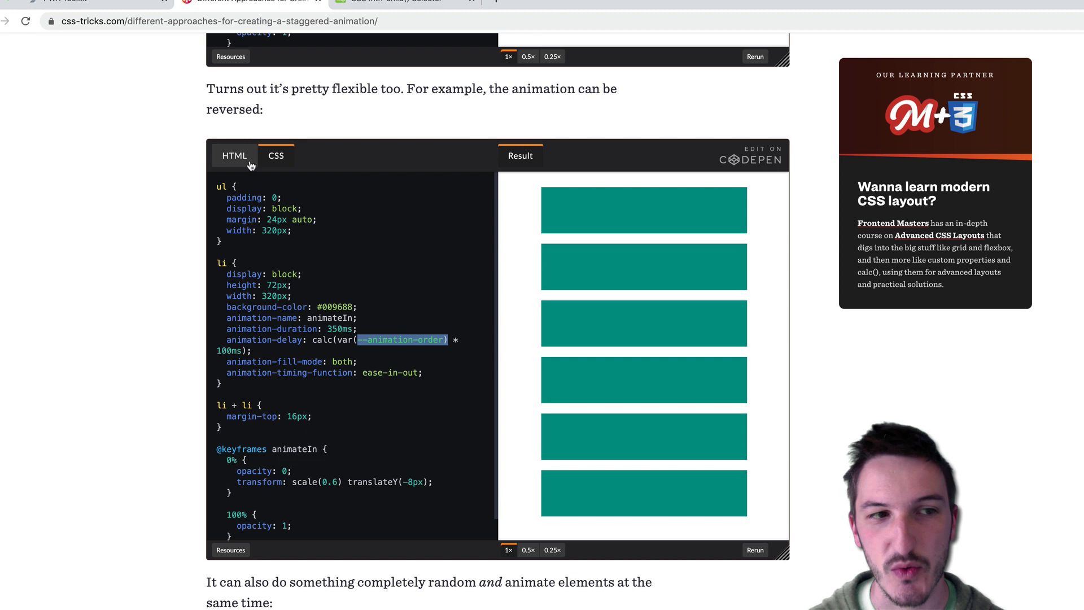
mouse_move(309, 181)
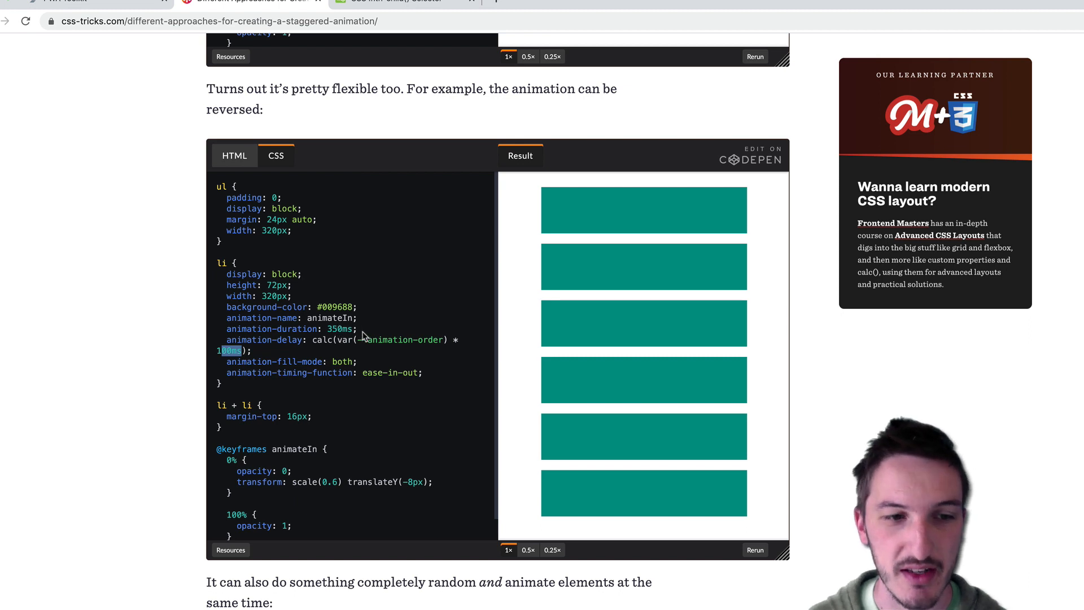
scroll(down, 3)
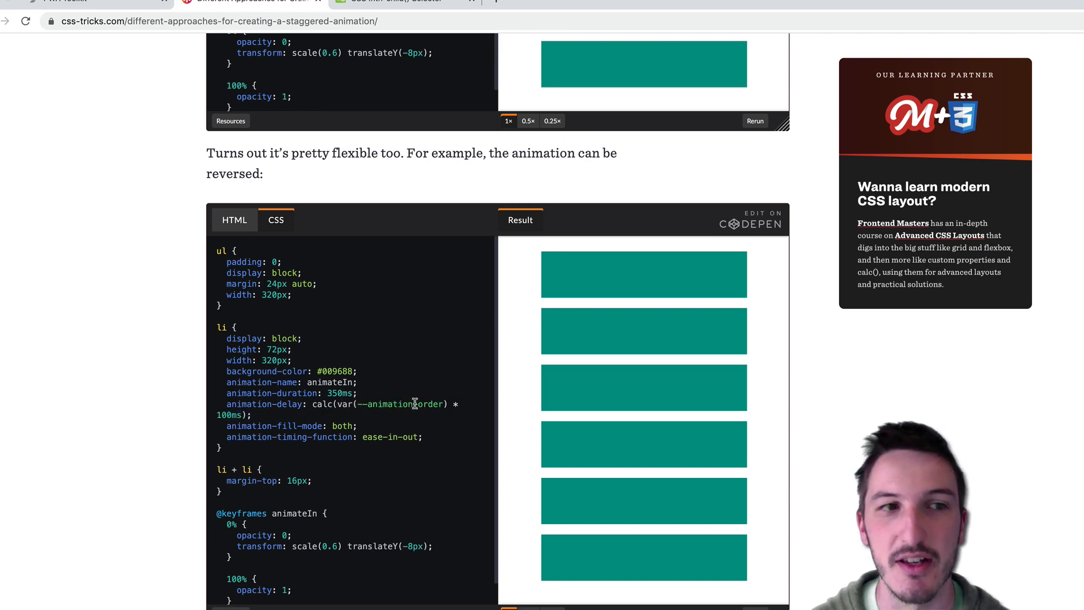
scroll(down, 3)
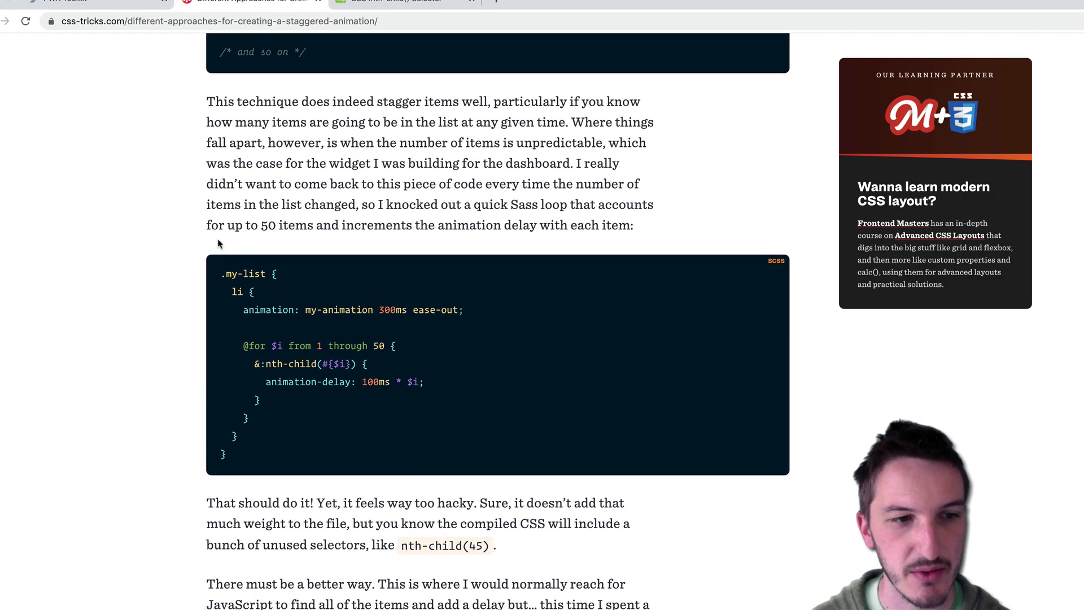
Step: Select the nth-child block in the Sass loop, then move on to the data-attribute calc(attr(data-count) * 150ms) approach
scroll(down, 3)
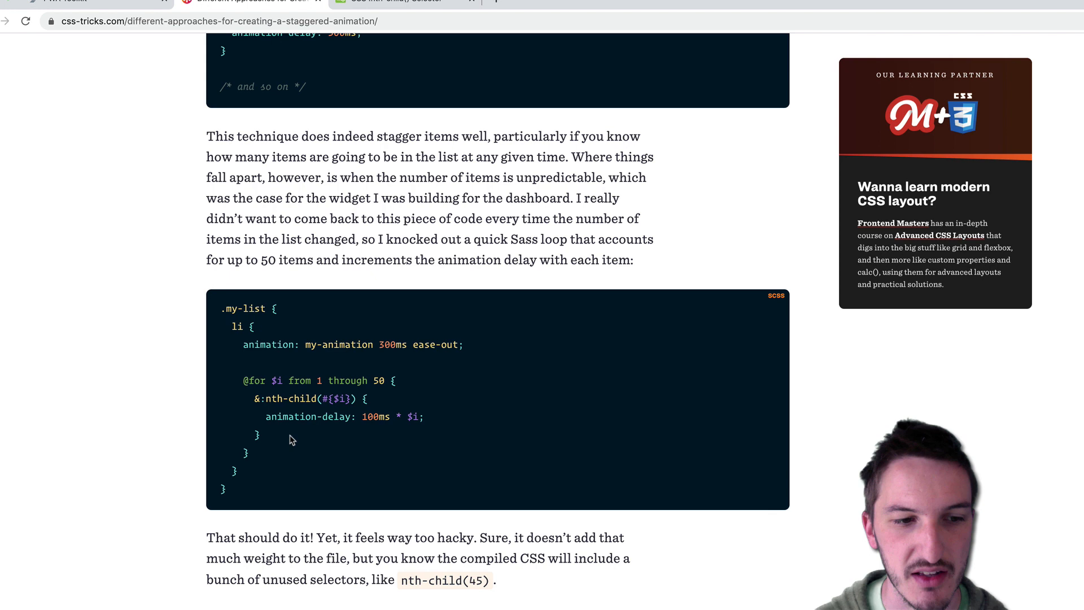
double_click(254, 381)
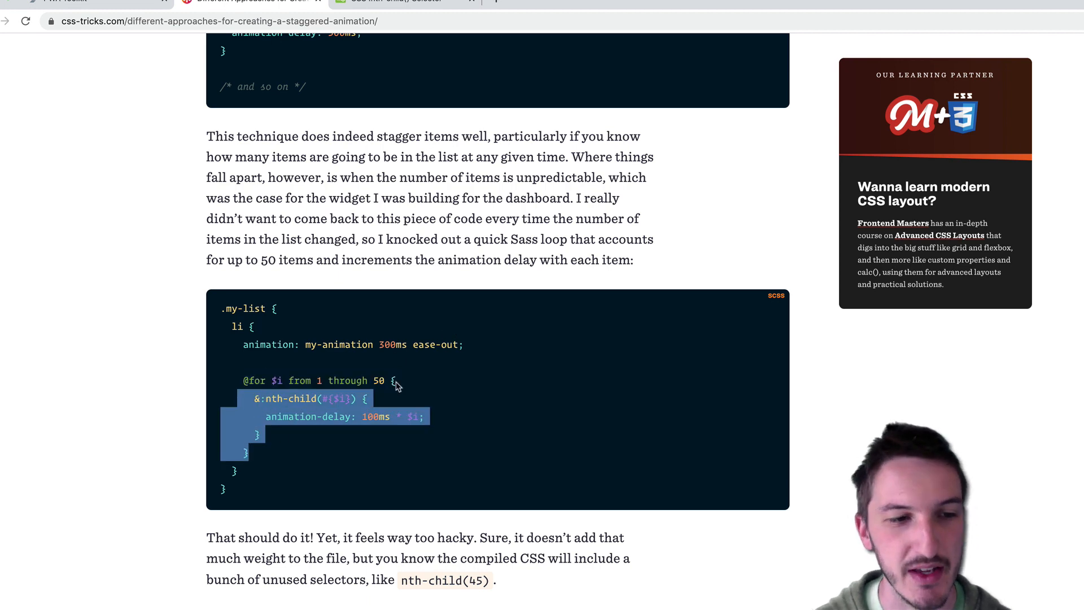
click(394, 399)
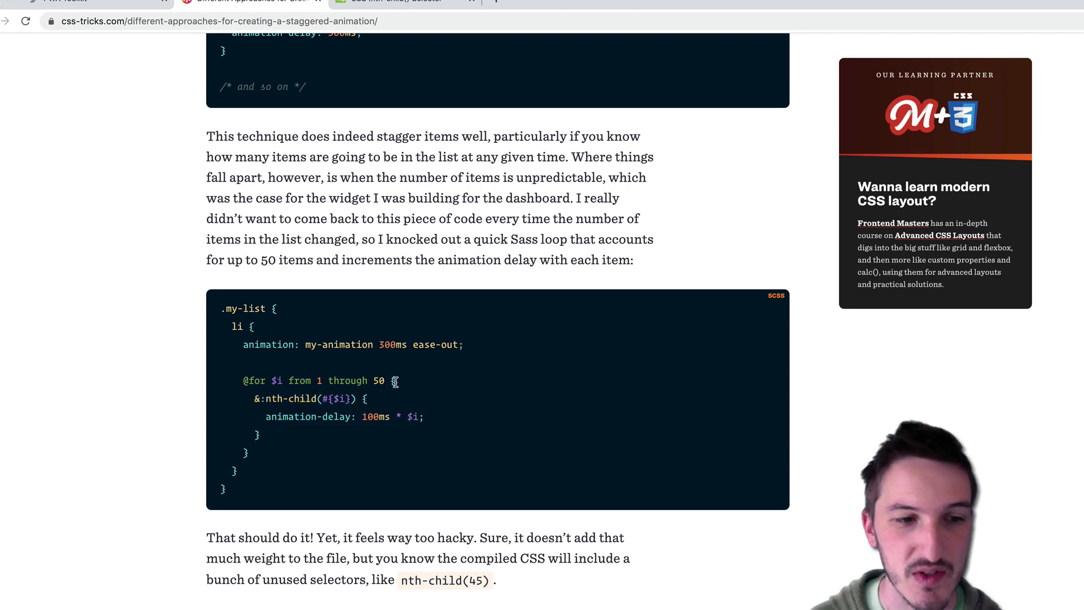
mouse_move(359, 411)
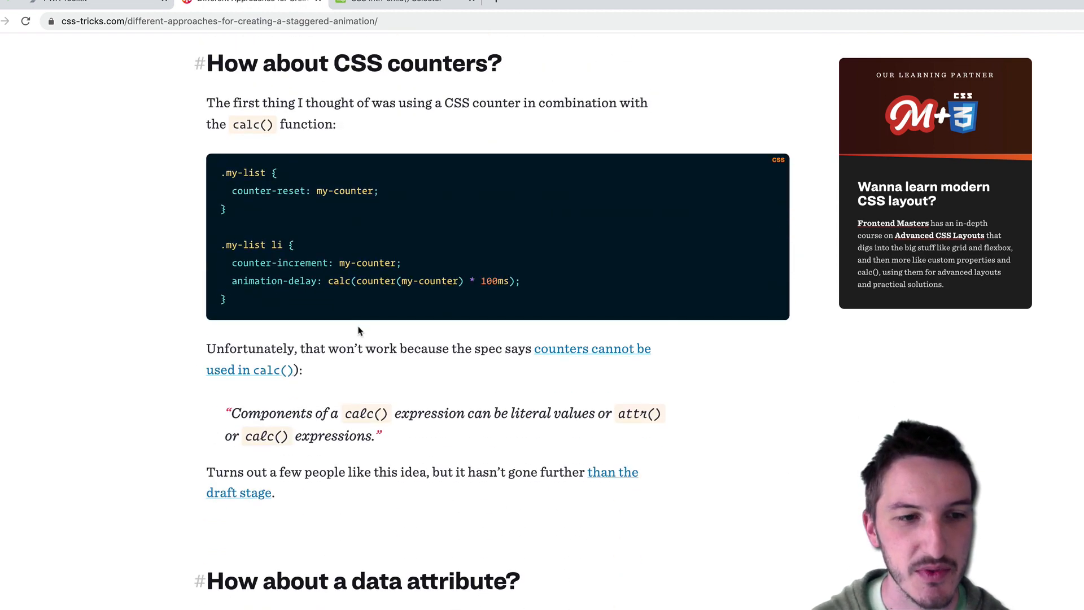
scroll(down, 3)
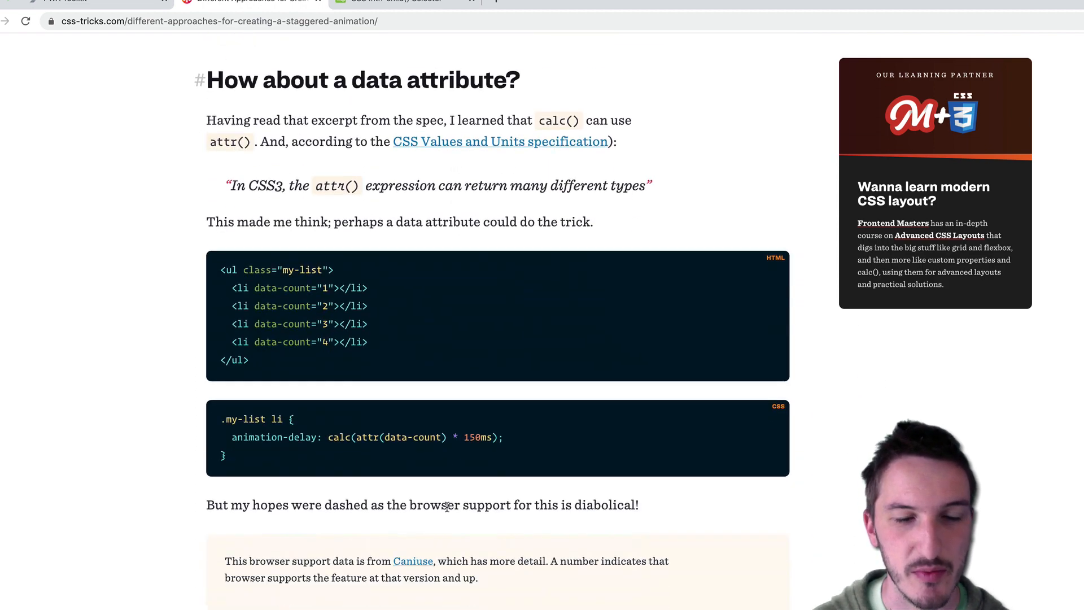
scroll(down, 3)
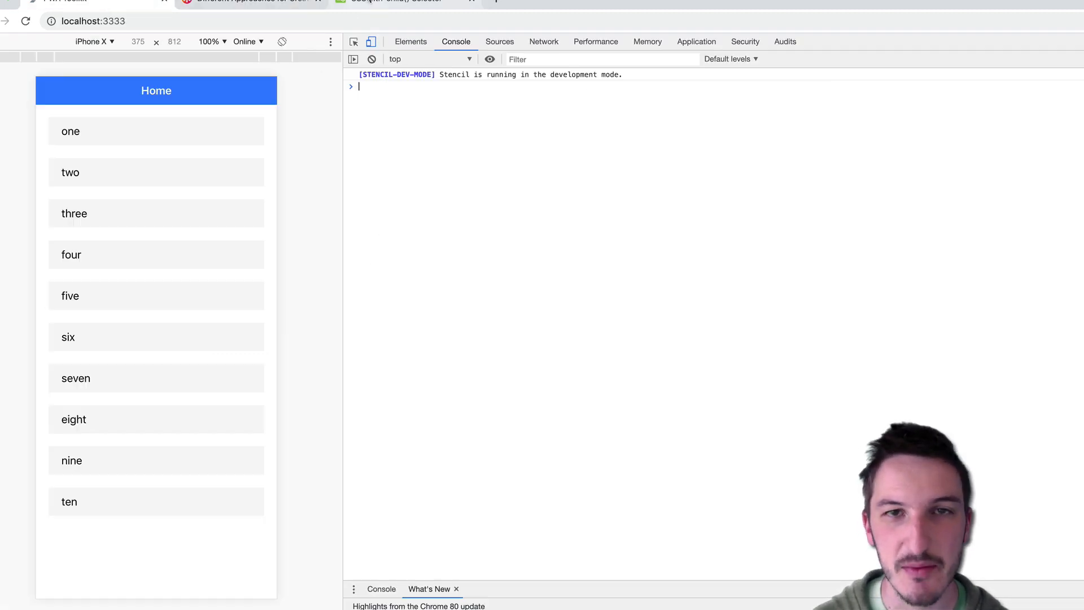
Step: Switch to the localhost:3333 tab showing the Home list beside the console
click(248, 1)
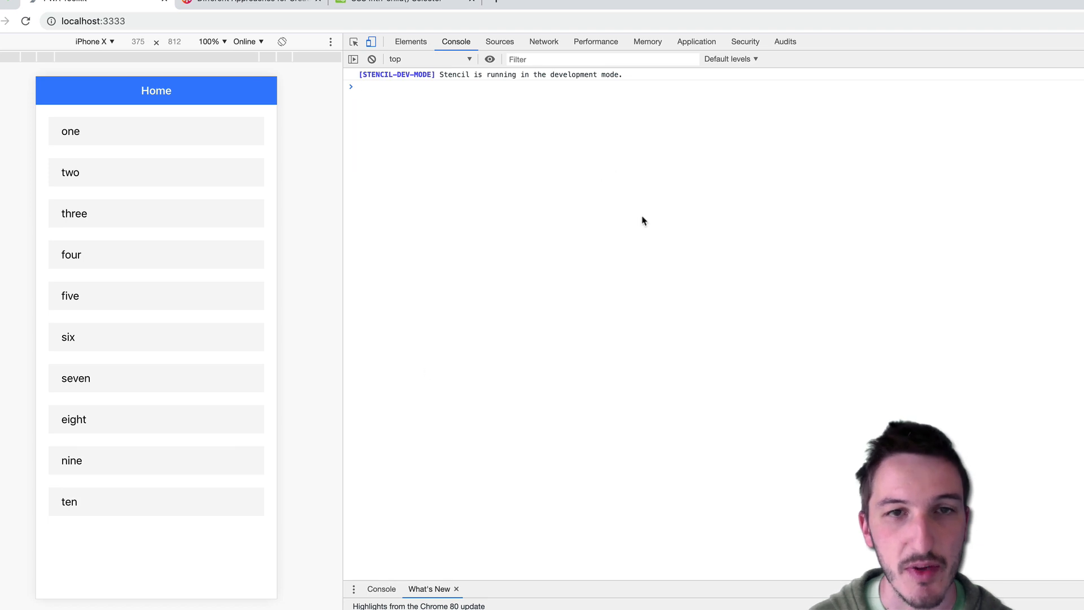
mouse_move(281, 205)
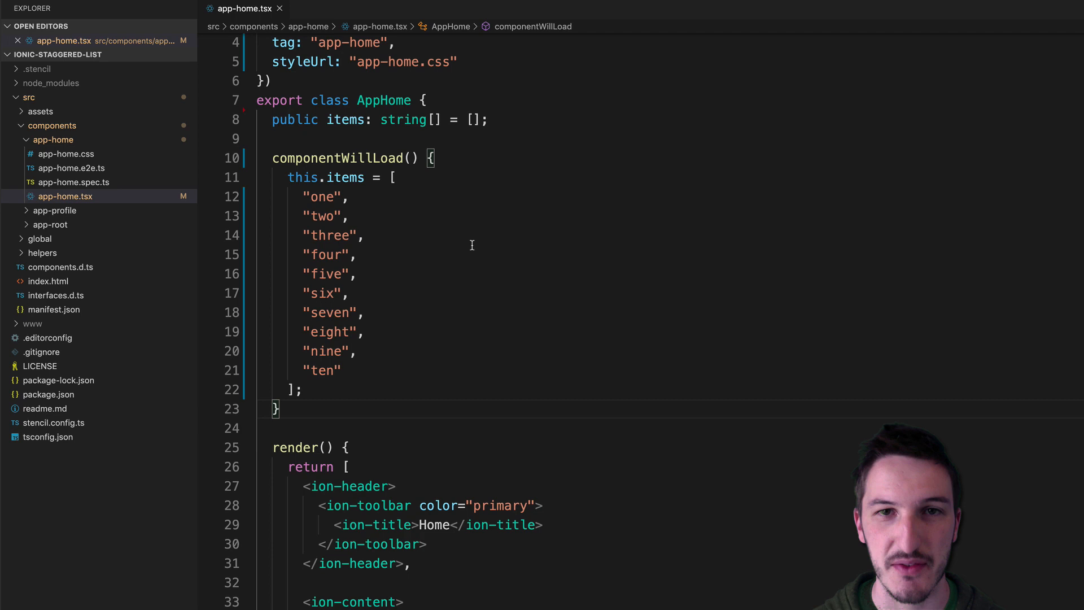
Step: In app-home.tsx, select the ten item strings and move down to the ion-item with --animation-order set to its index
scroll(down, 3)
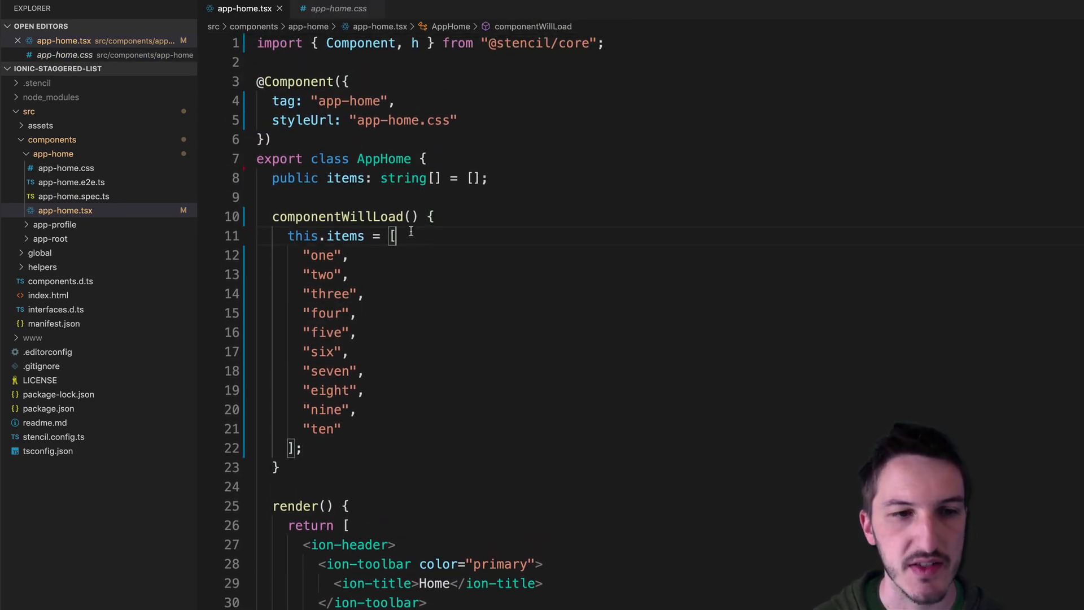
drag(392, 235, 302, 448)
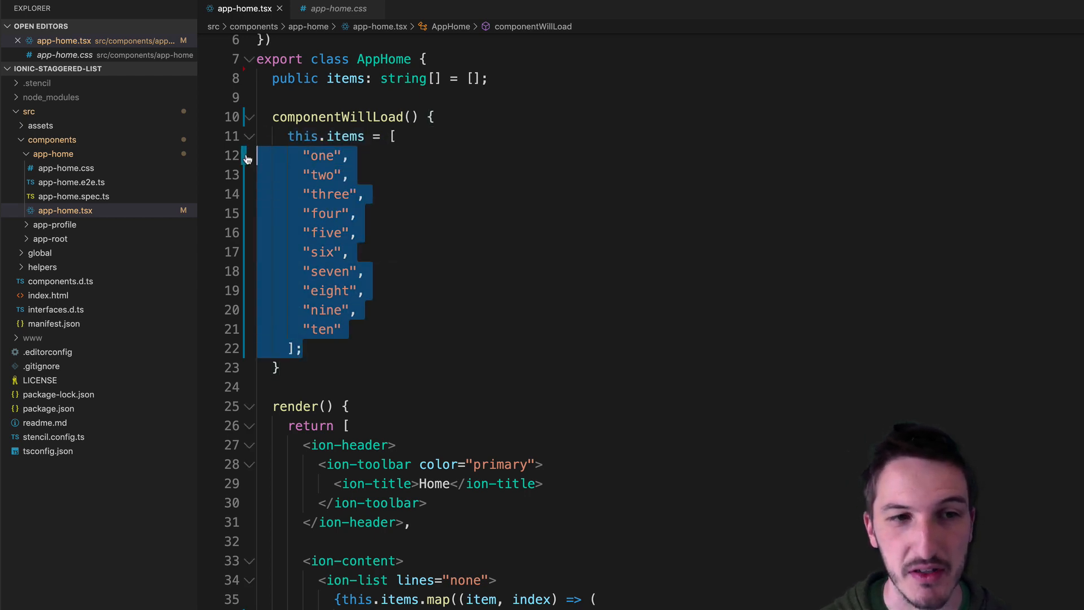
scroll(down, 3)
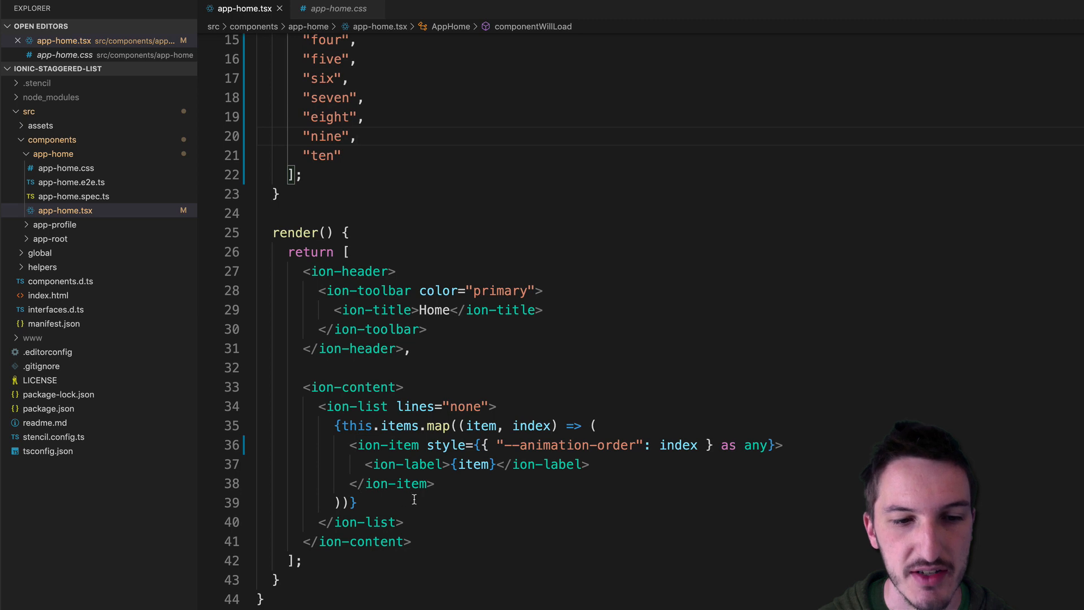
click(473, 445)
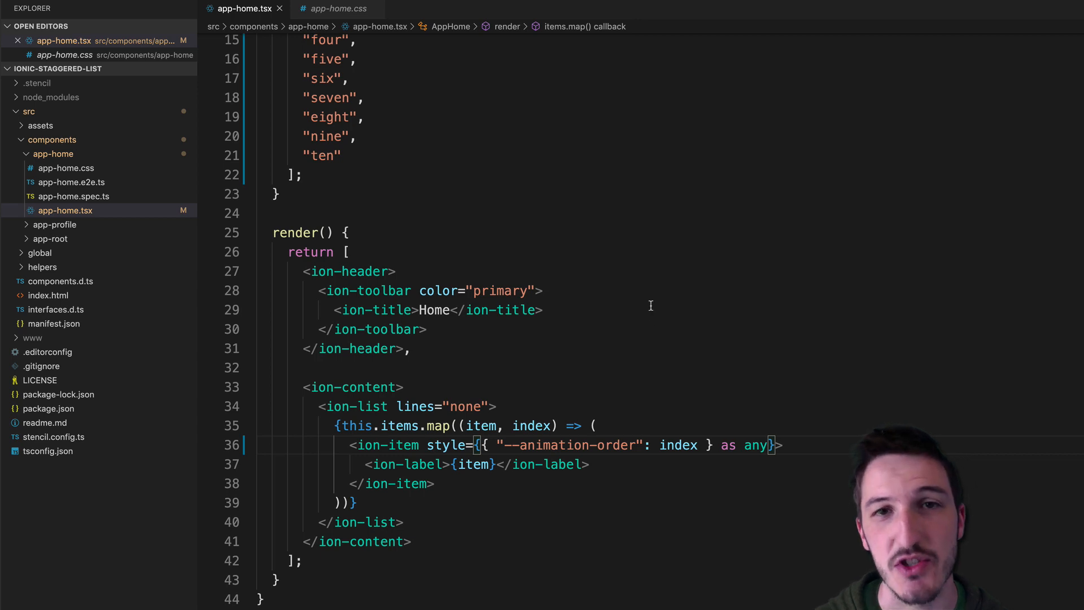
mouse_move(473, 400)
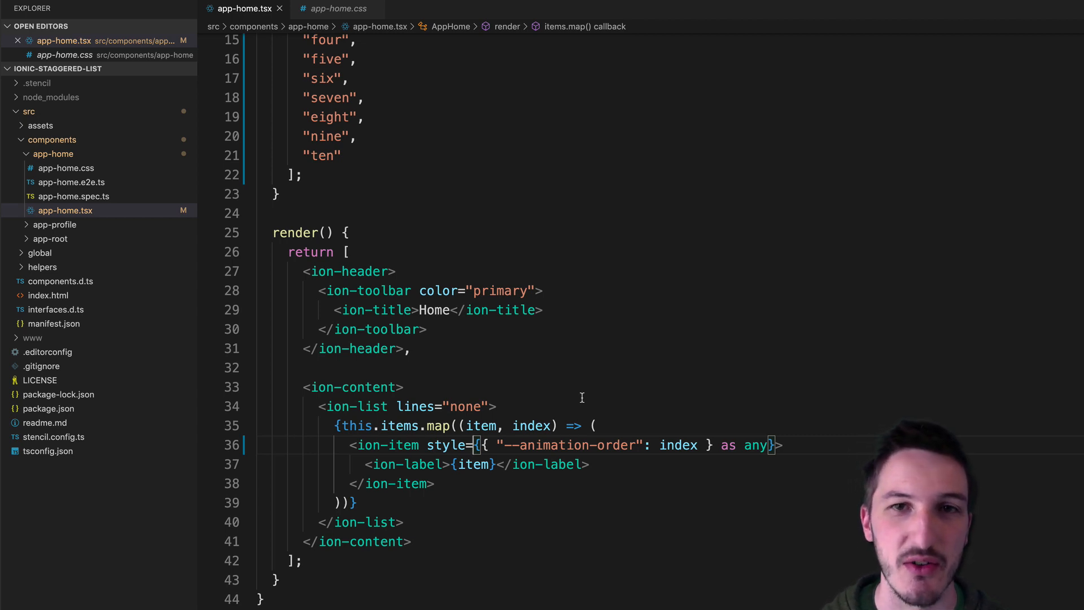
scroll(down, 3)
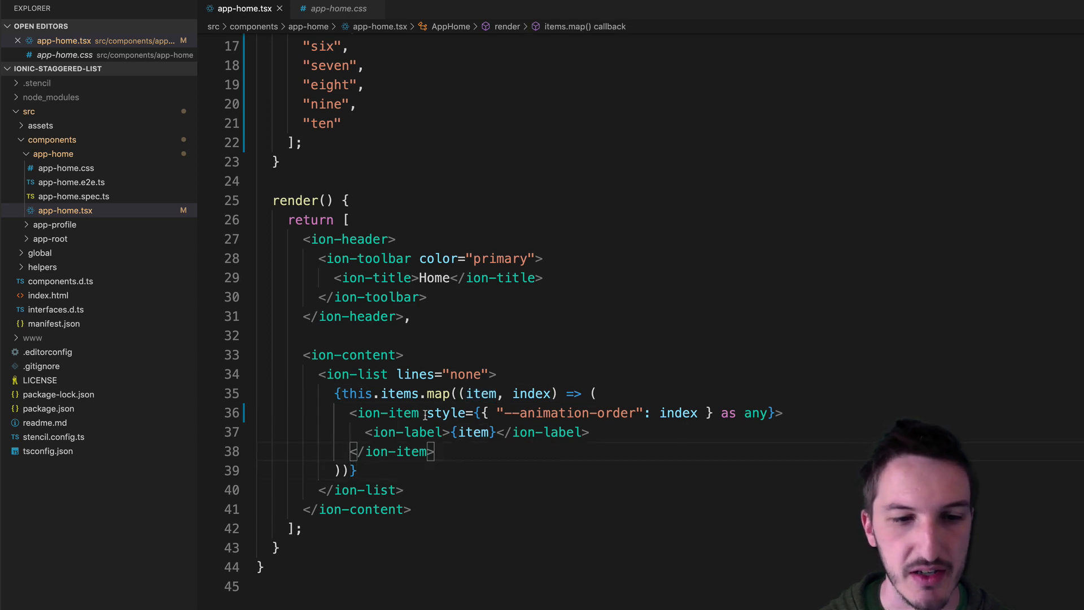
drag(427, 414, 631, 414)
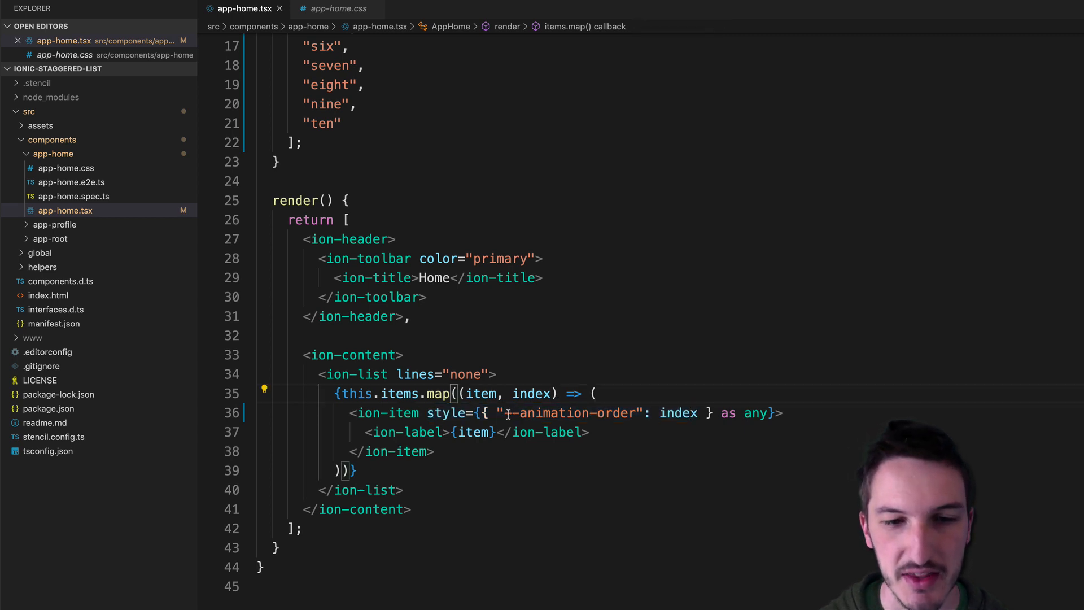
double_click(567, 413)
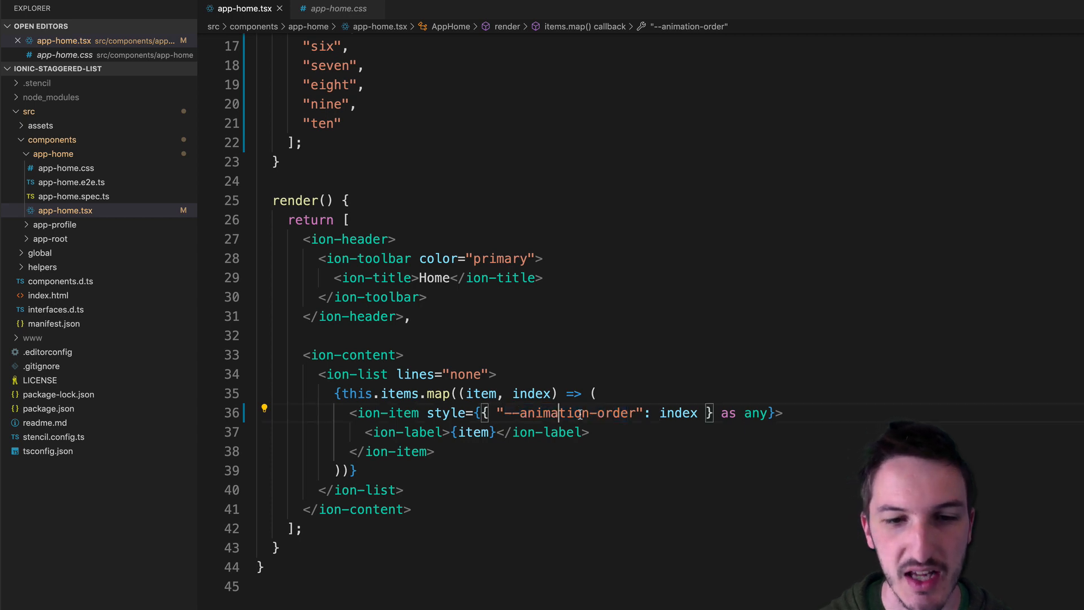
double_click(678, 413)
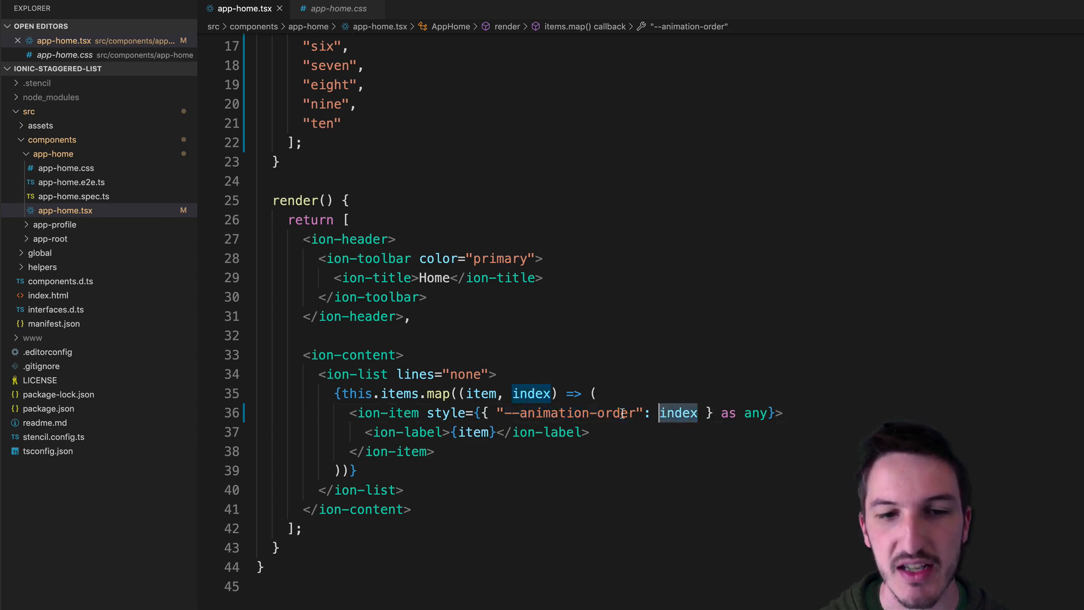
mouse_move(531, 393)
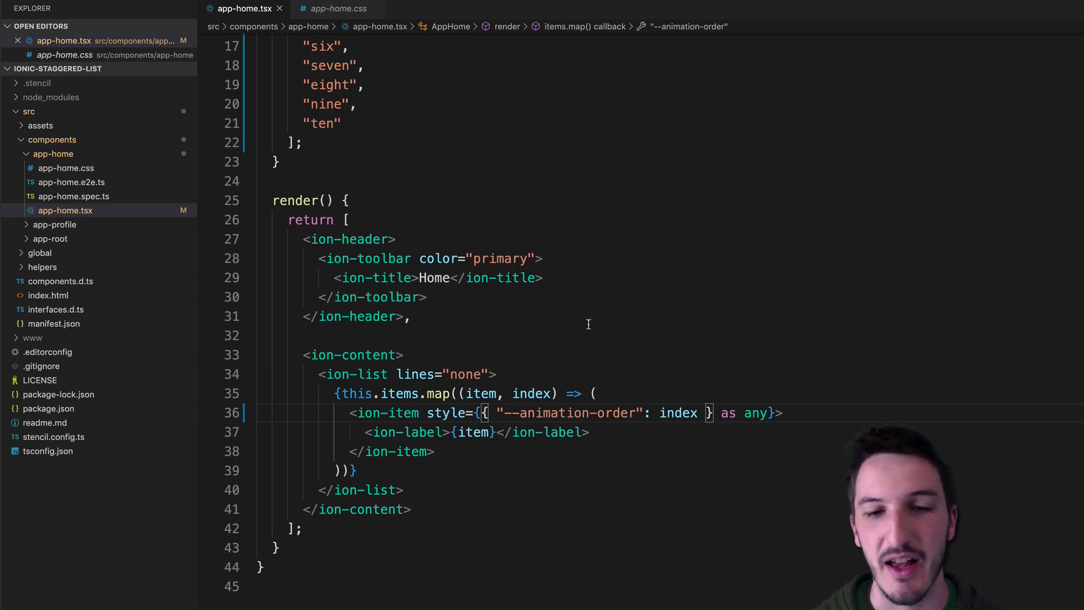
mouse_move(535, 393)
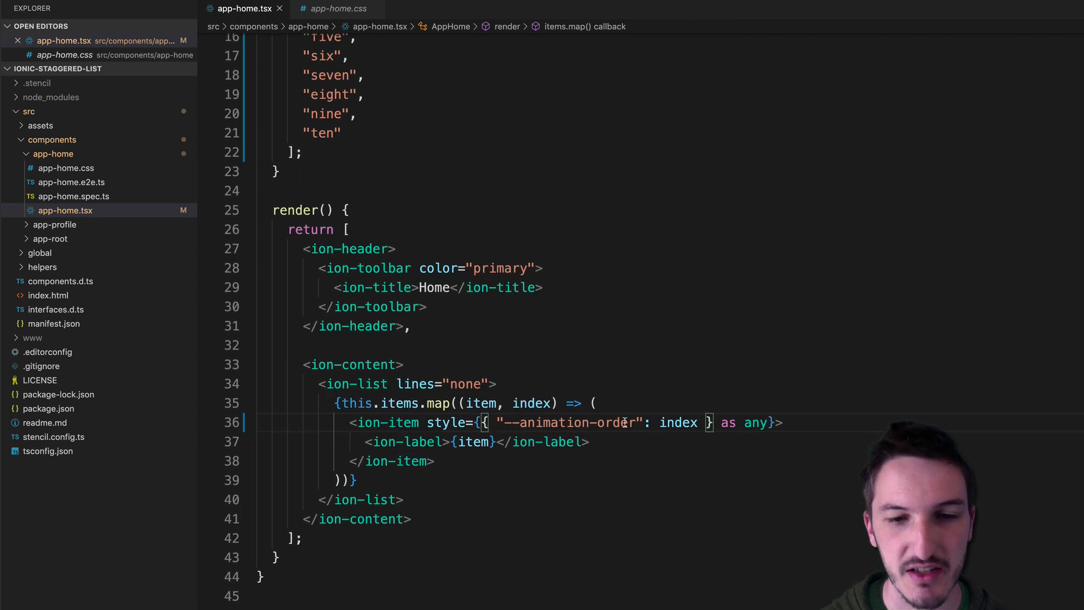
double_click(571, 423)
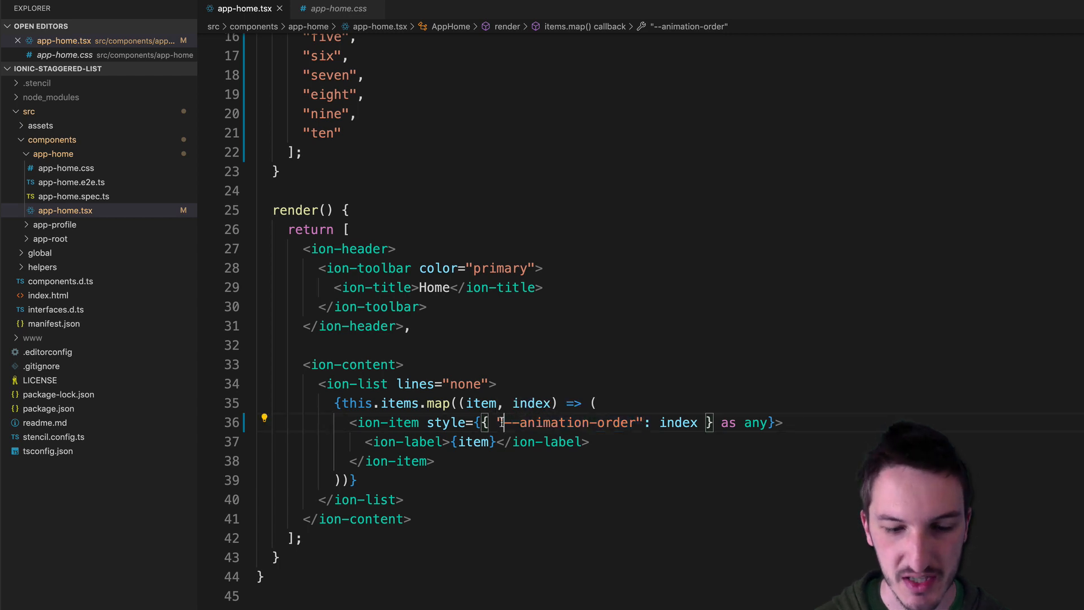
key(Backspace)
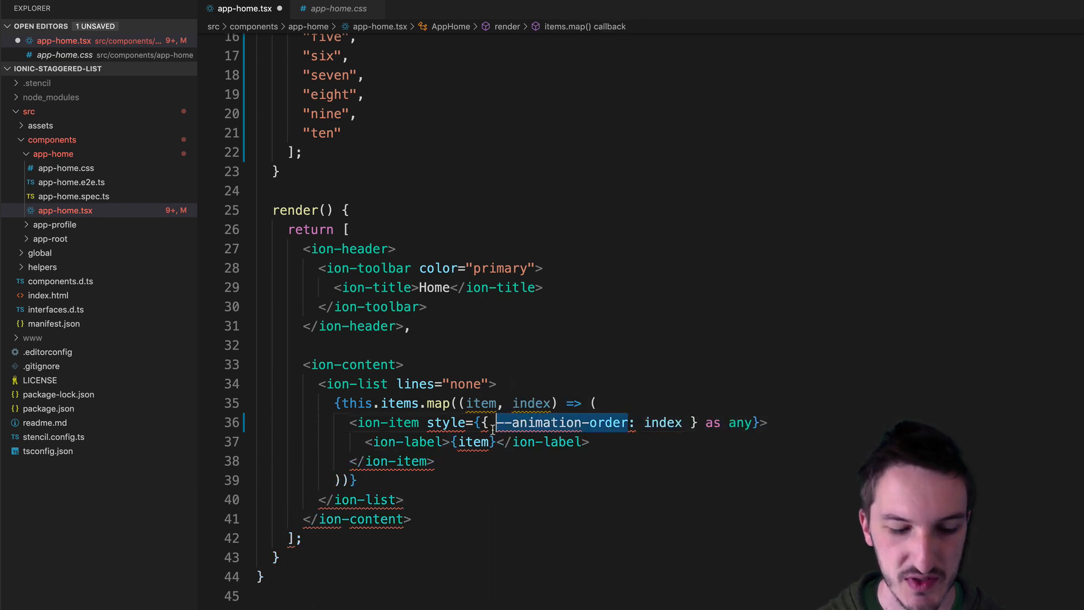
text(margin)
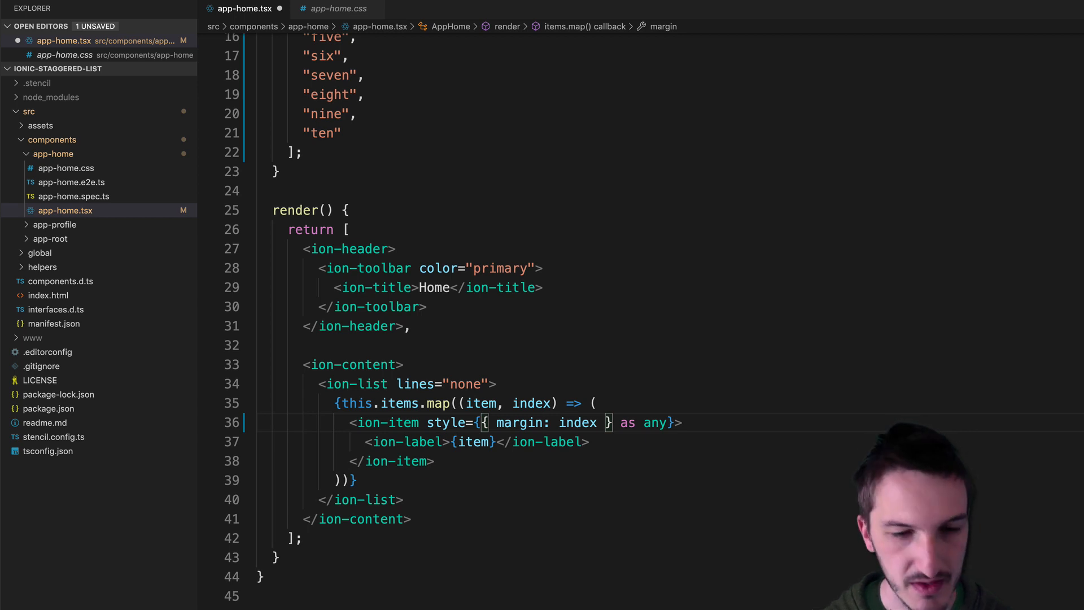
text(--animation-order")
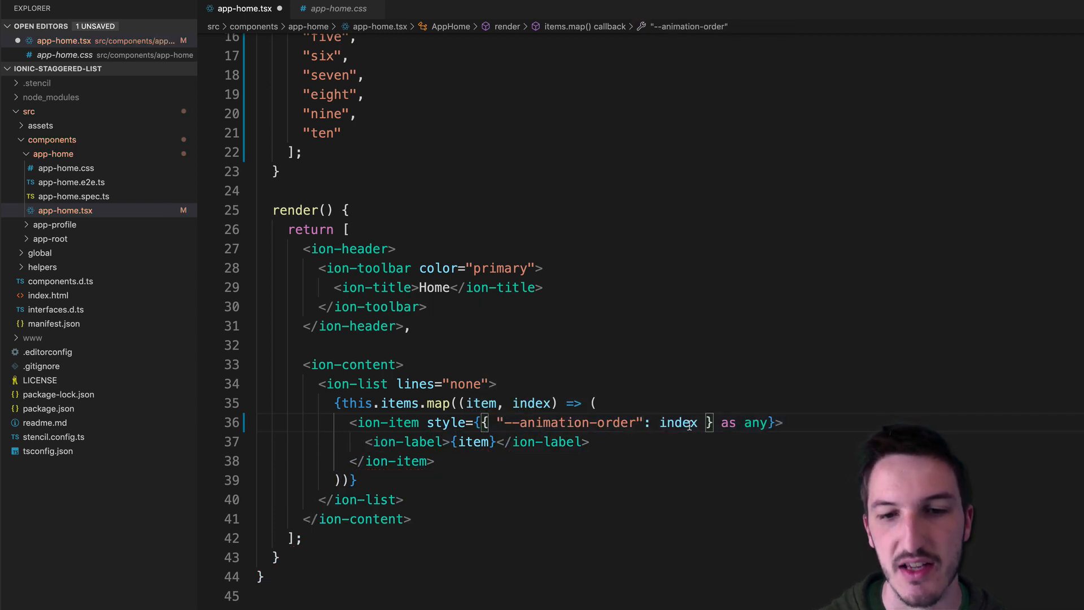
drag(719, 423, 768, 422)
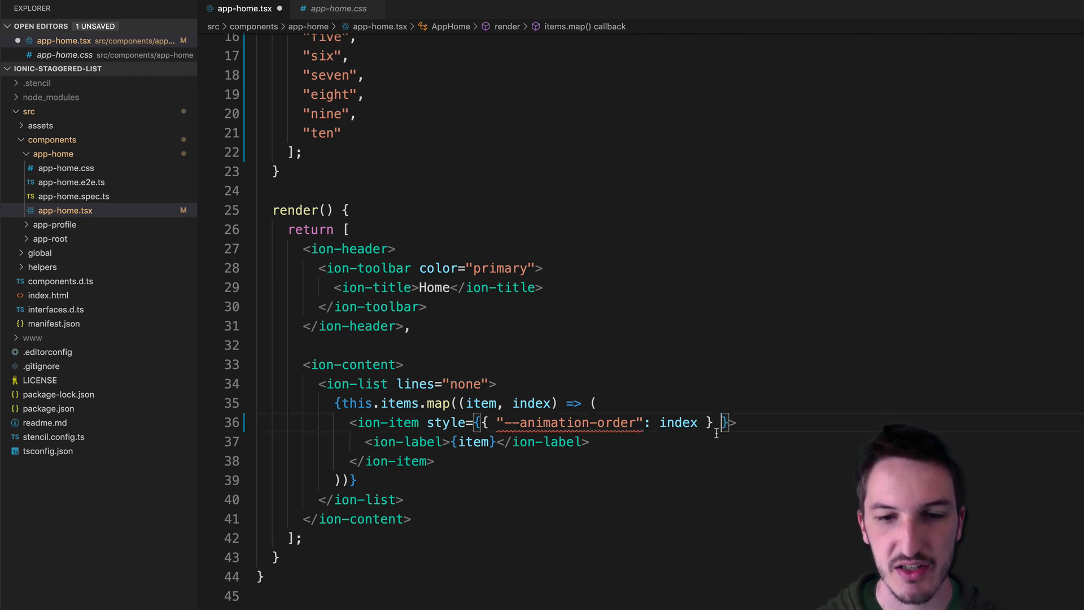
mouse_move(571, 423)
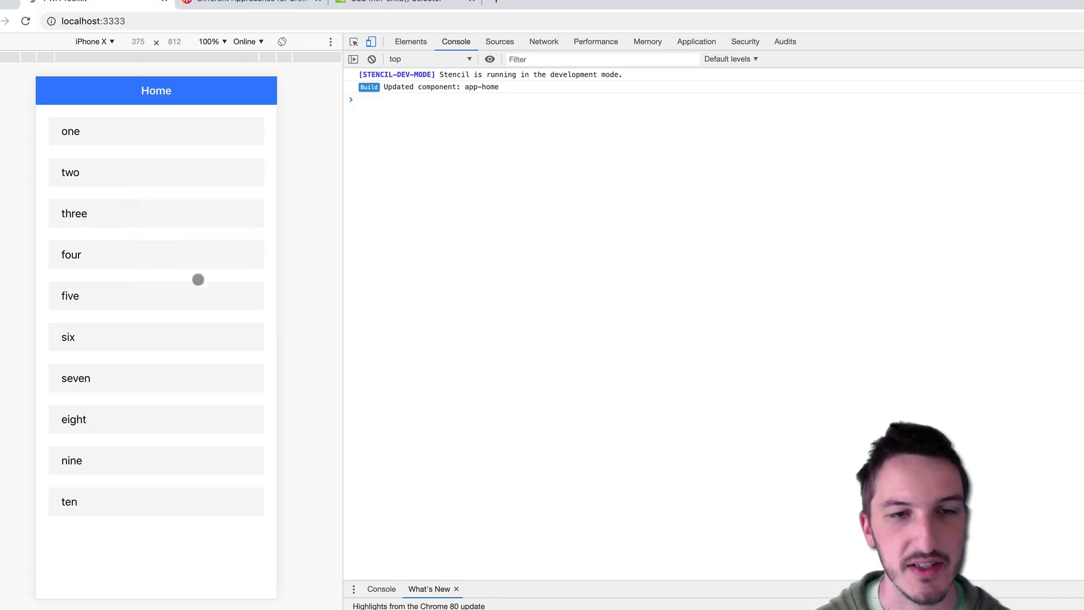
click(410, 42)
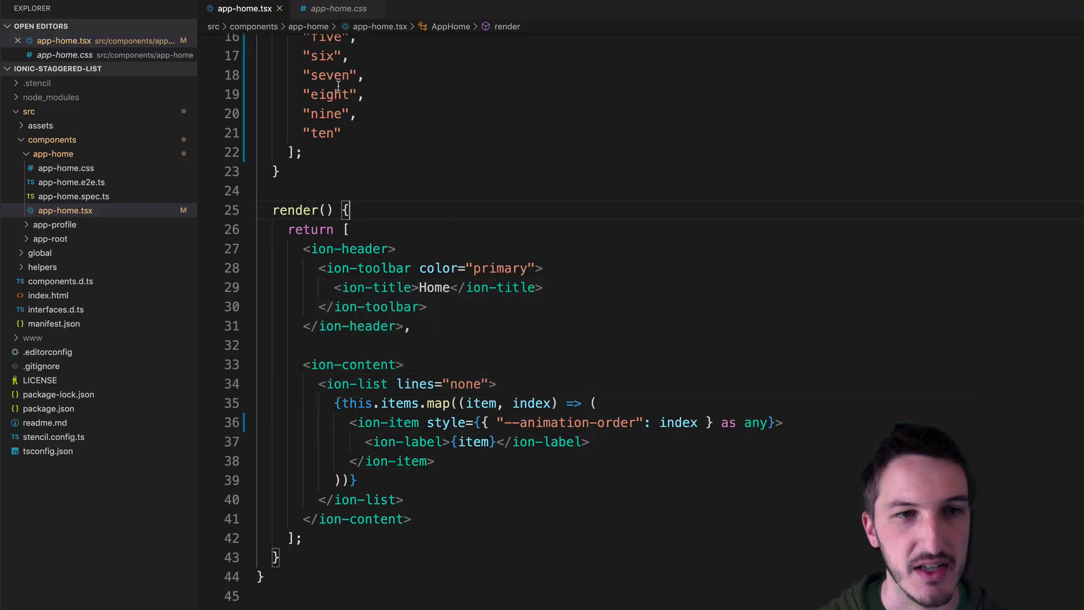
Step: In app-home.css, point out the popIn 100% keyframe and select the calc(var(--animation-order) * 70ms) delay
click(338, 8)
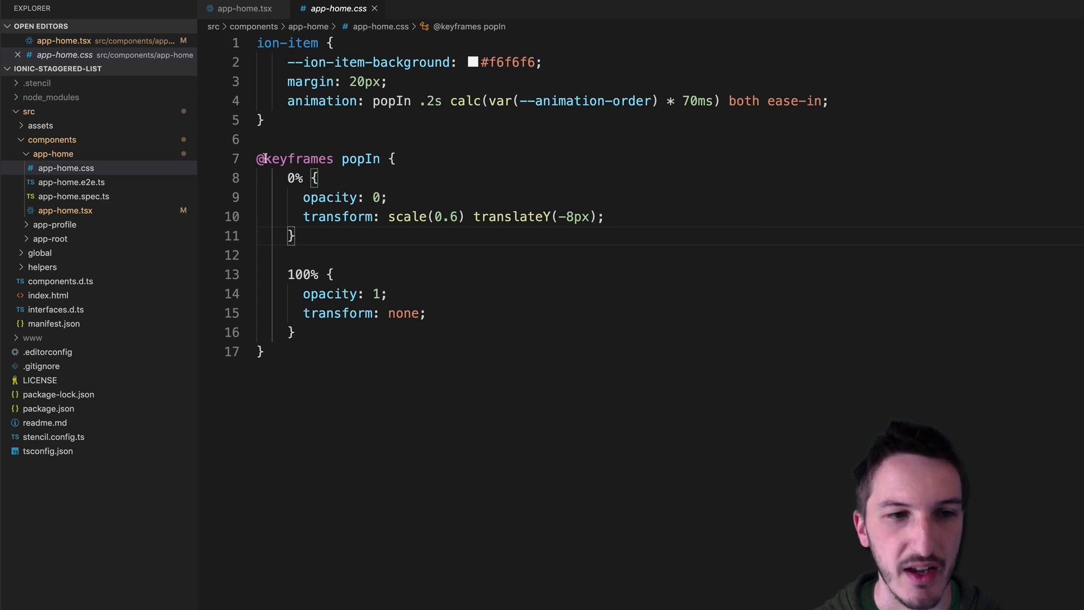
click(450, 274)
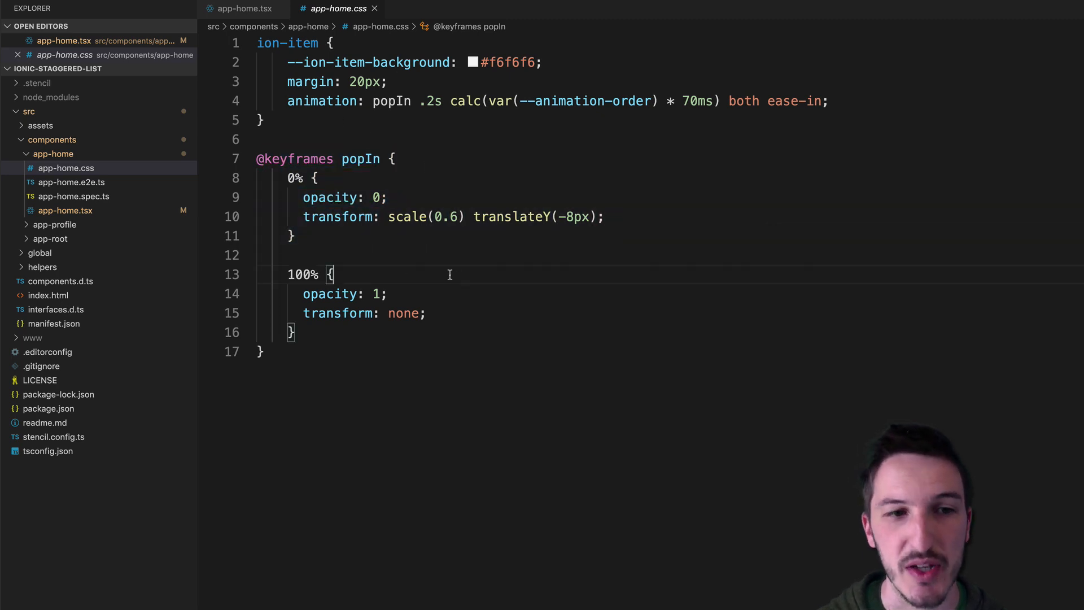
drag(303, 197, 603, 217)
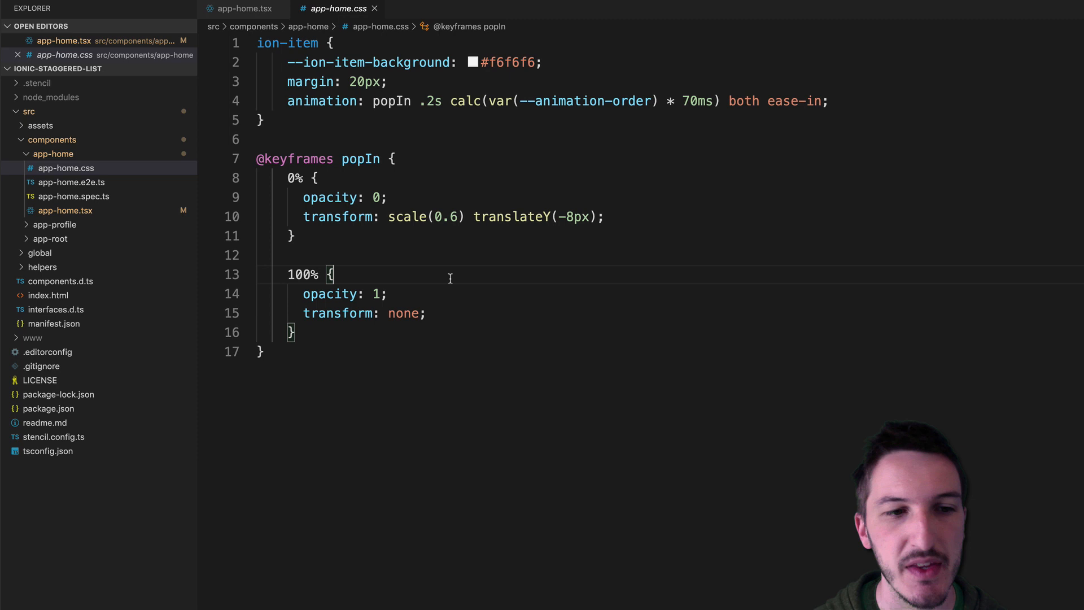
mouse_move(420, 334)
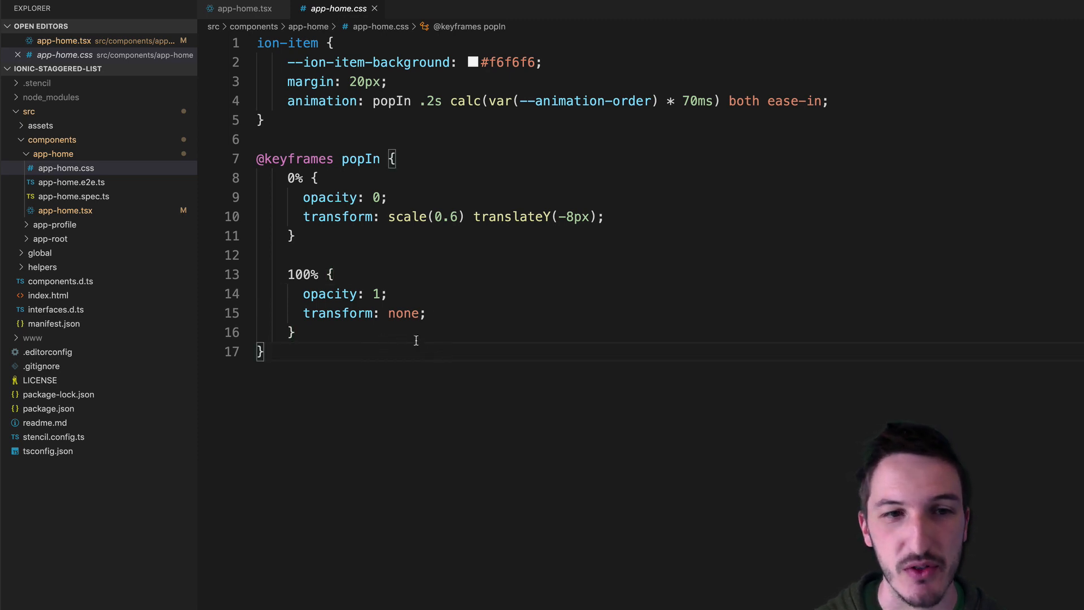
mouse_move(459, 82)
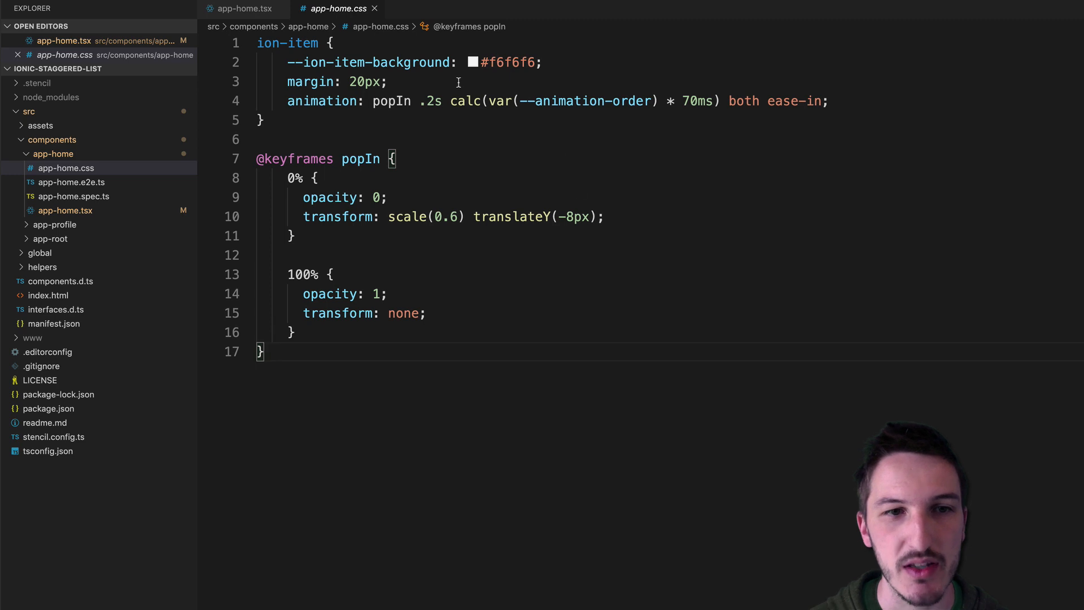
drag(452, 100, 647, 100)
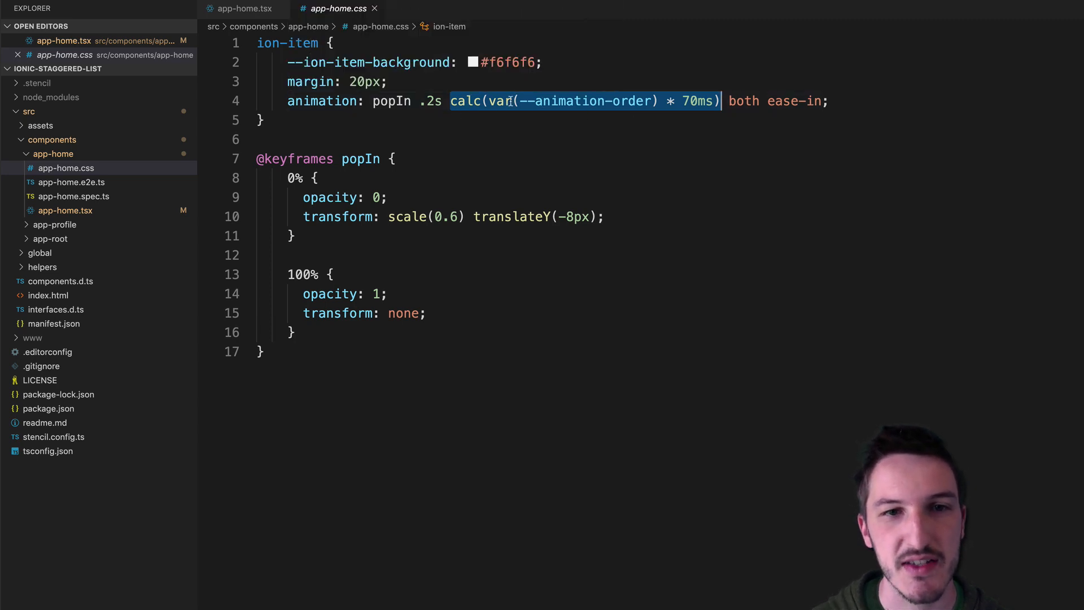
mouse_move(323, 100)
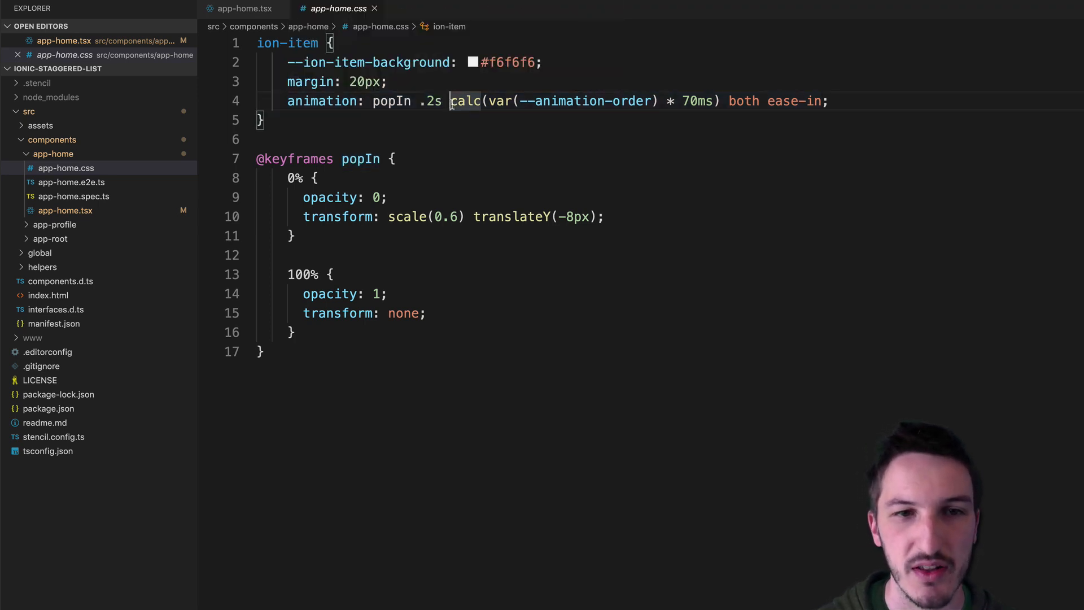
Step: Re-select the 100% keyframe and the calc() delay expression on ion-item while explaining them
drag(451, 101, 707, 100)
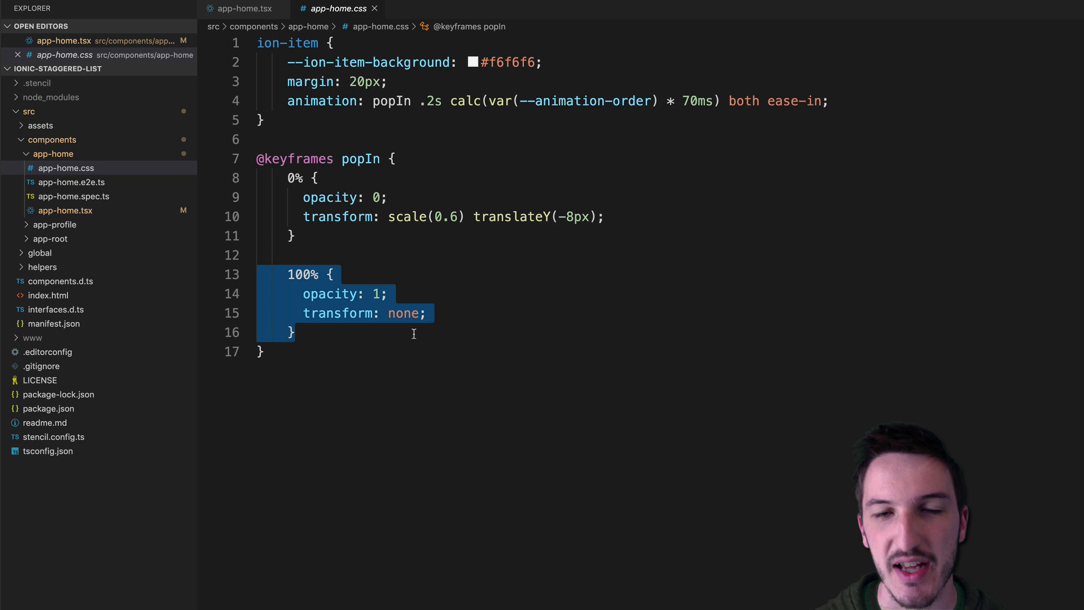
click(341, 331)
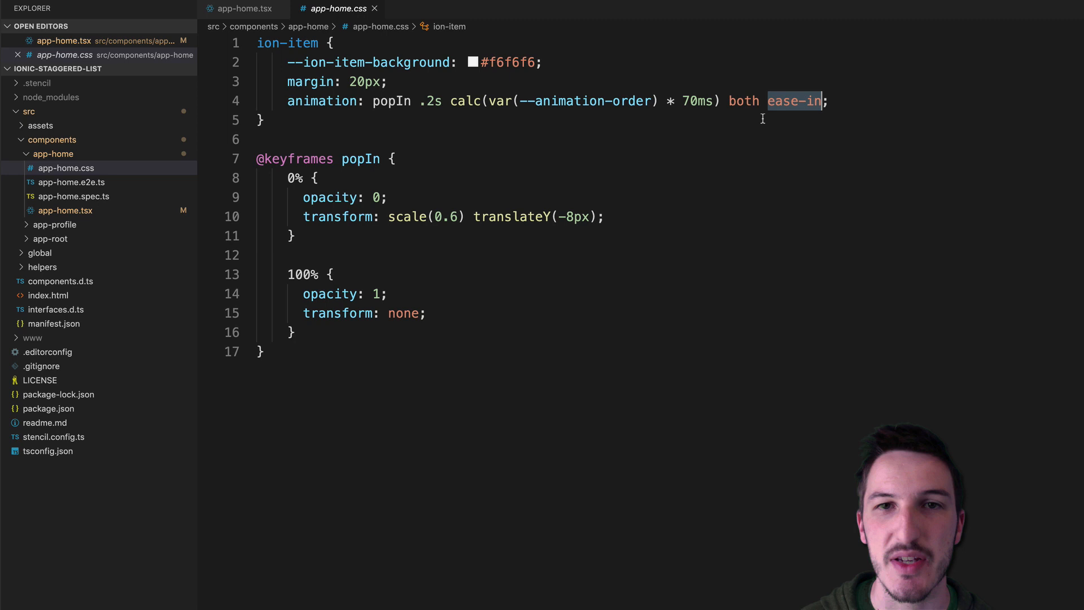
click(718, 100)
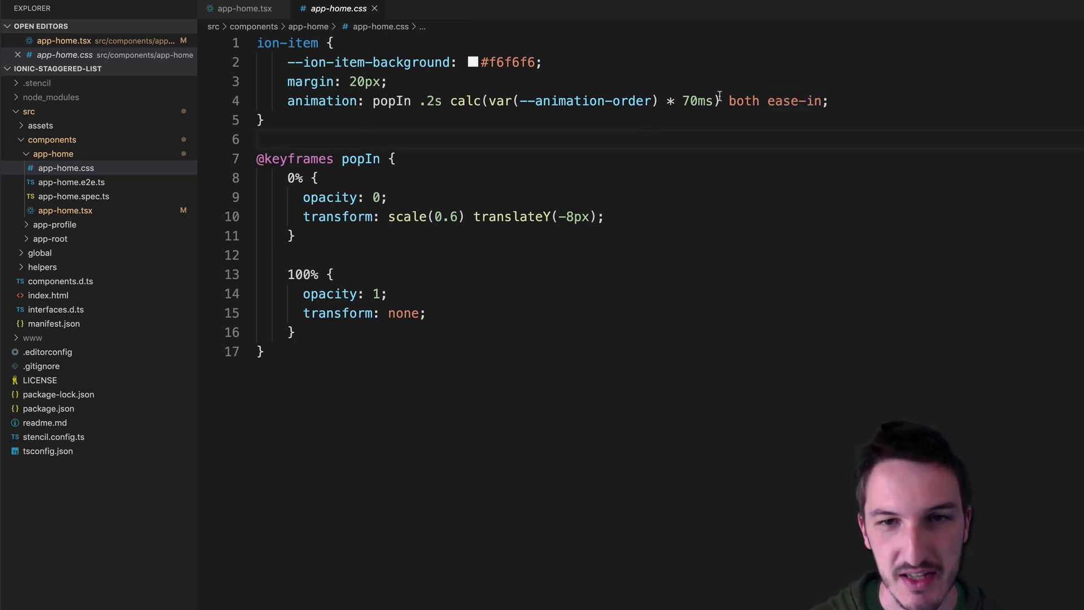
drag(452, 100, 718, 101)
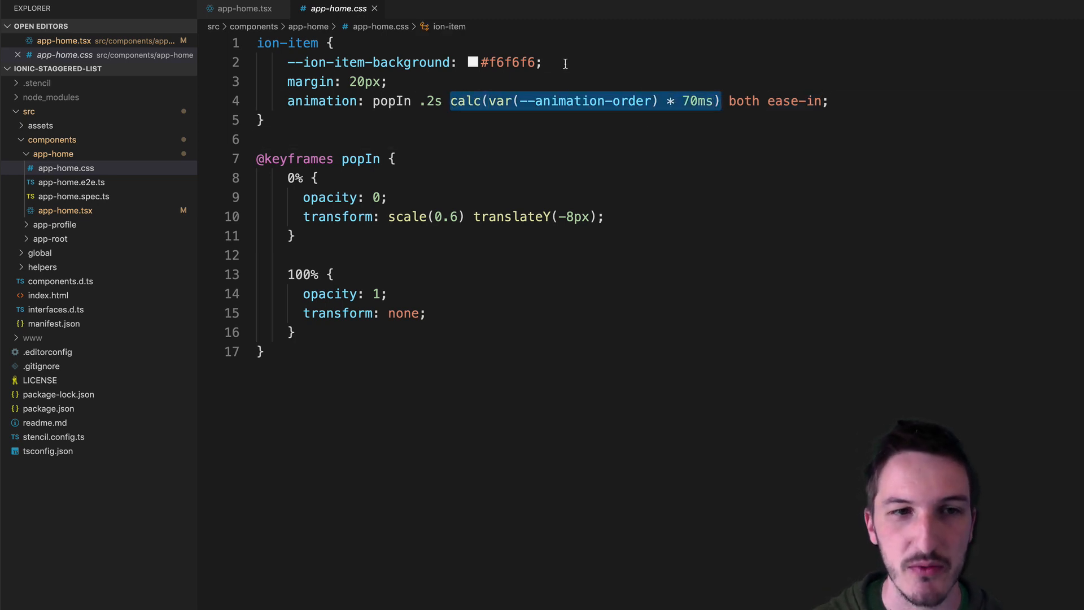
mouse_move(322, 101)
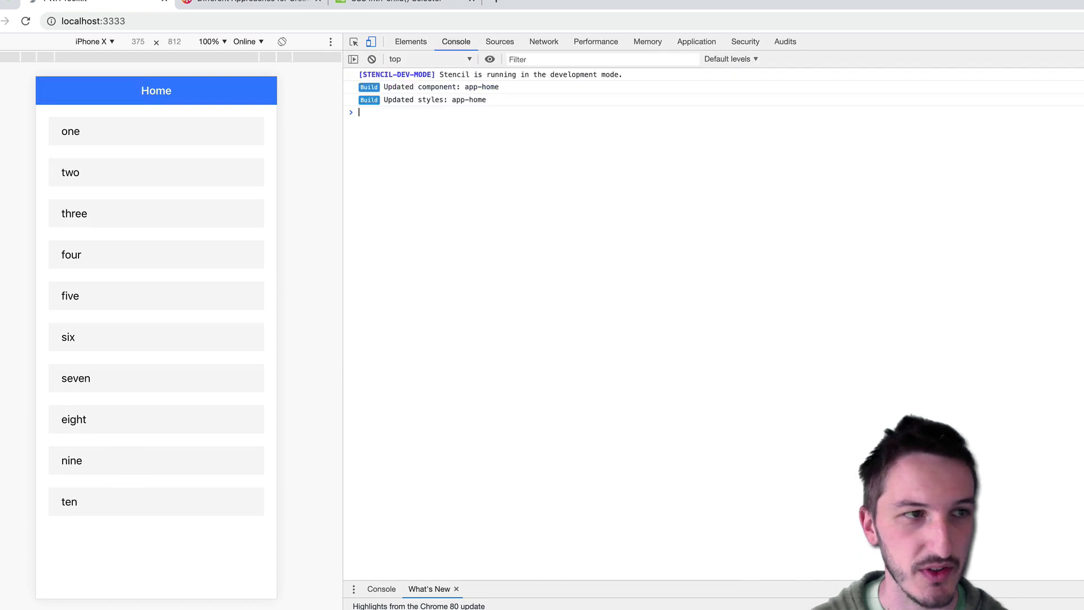
Step: Reload localhost:3333 to replay the list animation
click(26, 21)
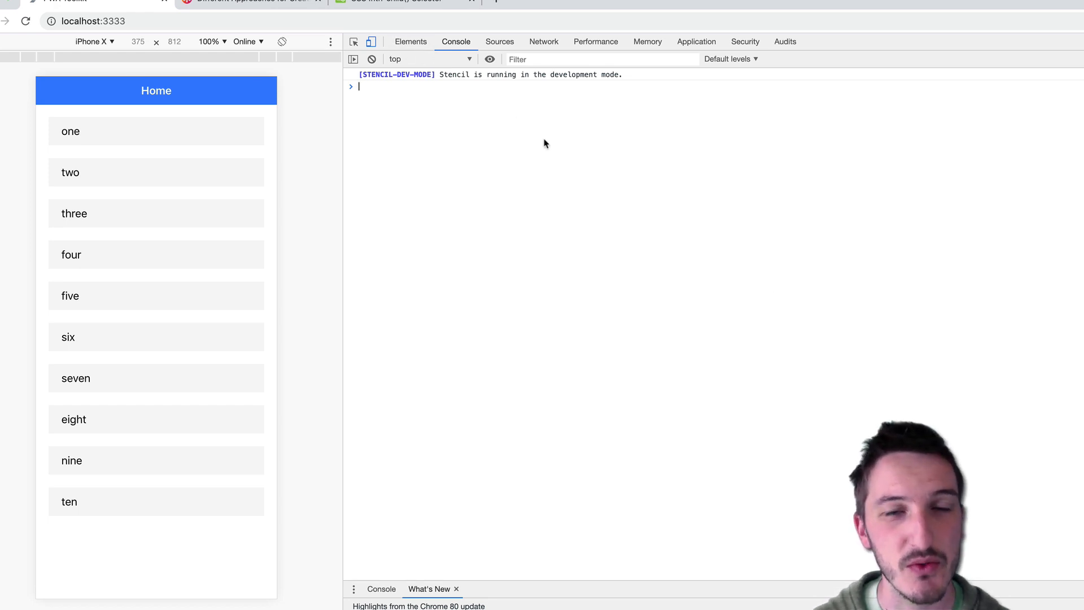
mouse_move(578, 147)
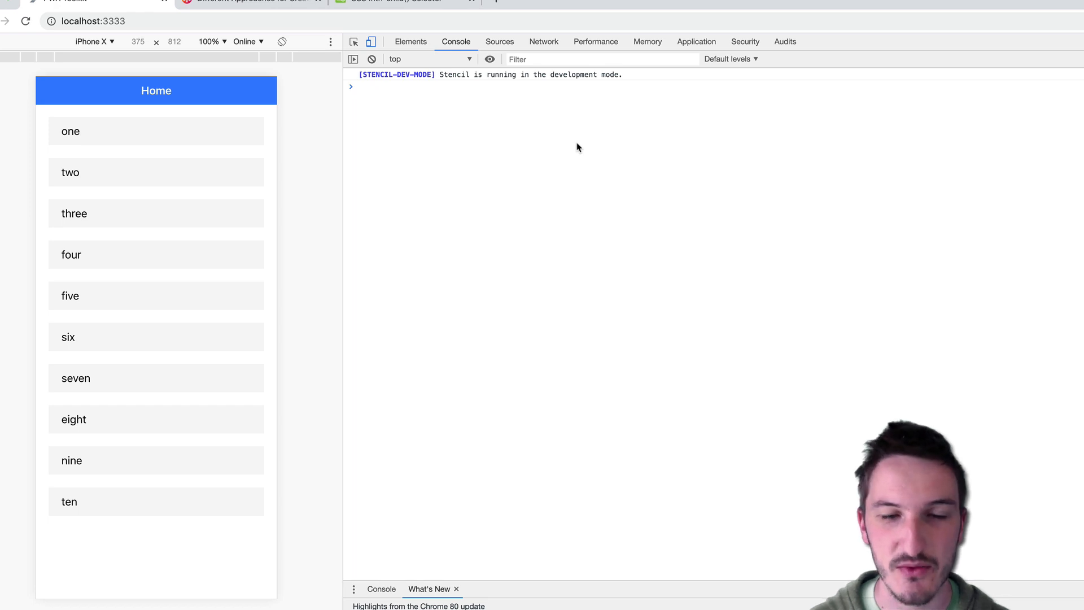
mouse_move(483, 172)
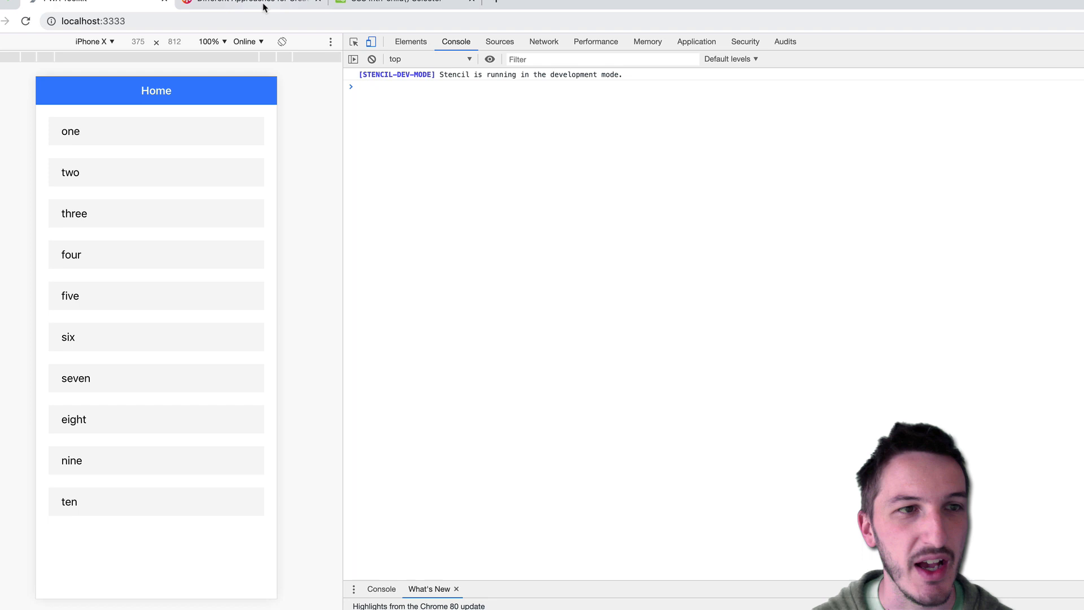
mouse_move(248, 2)
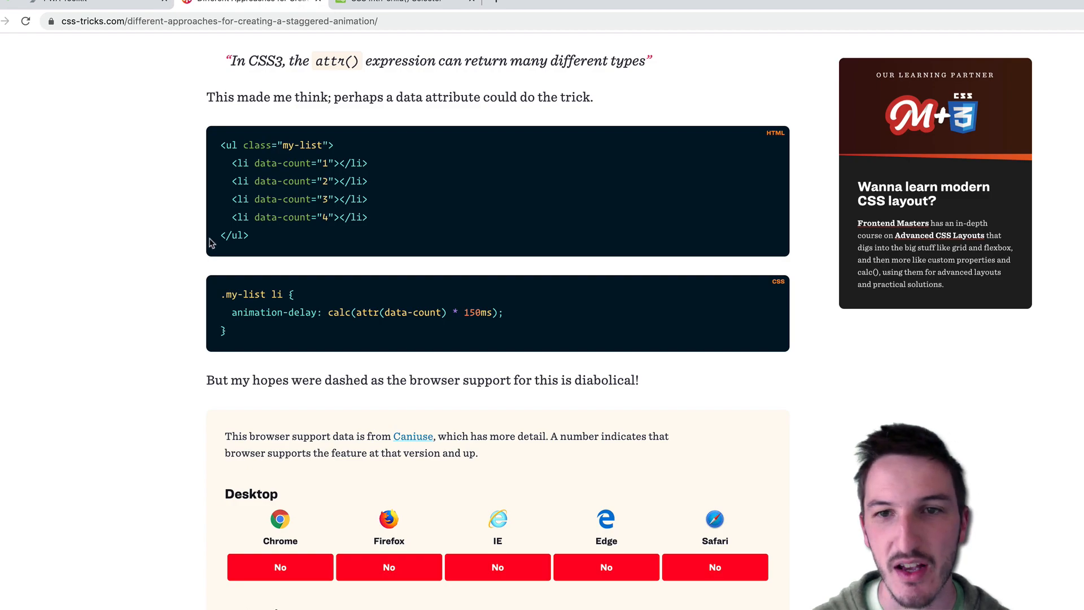
Step: Browse the CSS-Tricks staggered-animation article back through its header, then return to the localhost:3333 app
scroll(up, 3)
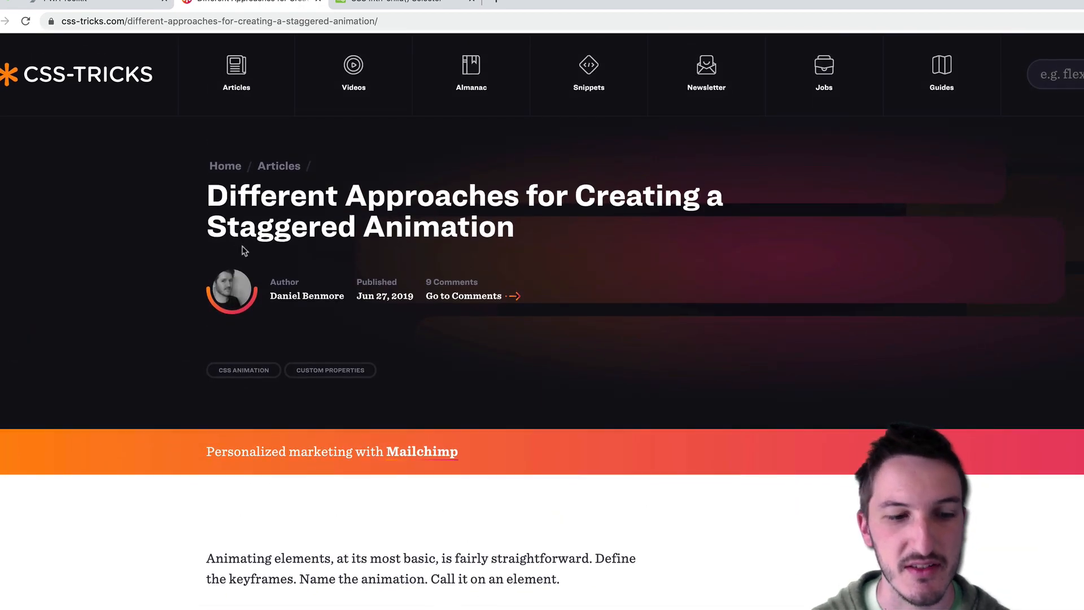
scroll(down, 3)
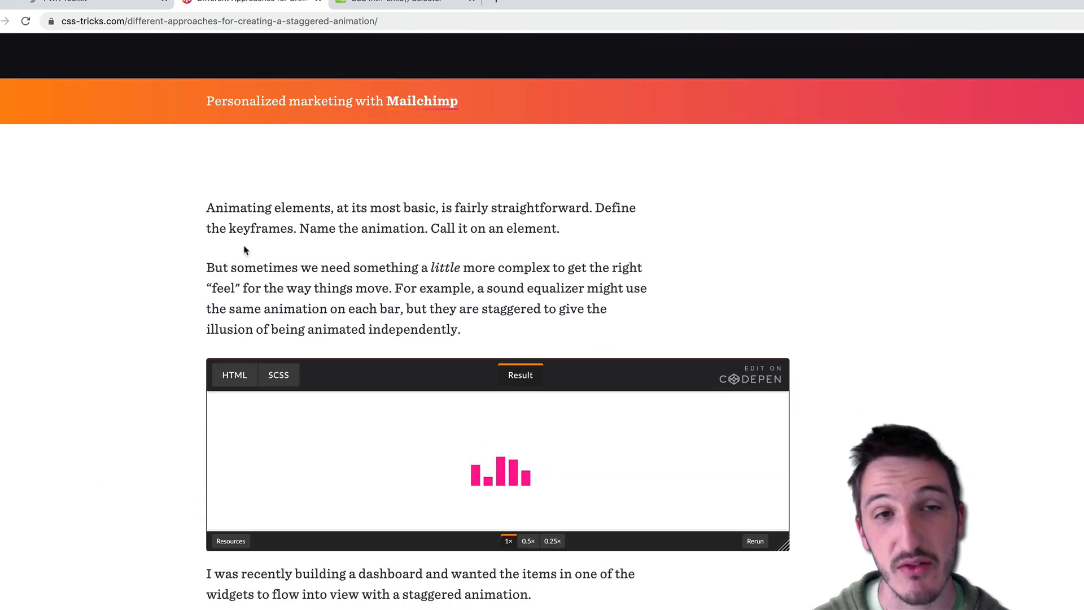
scroll(down, 3)
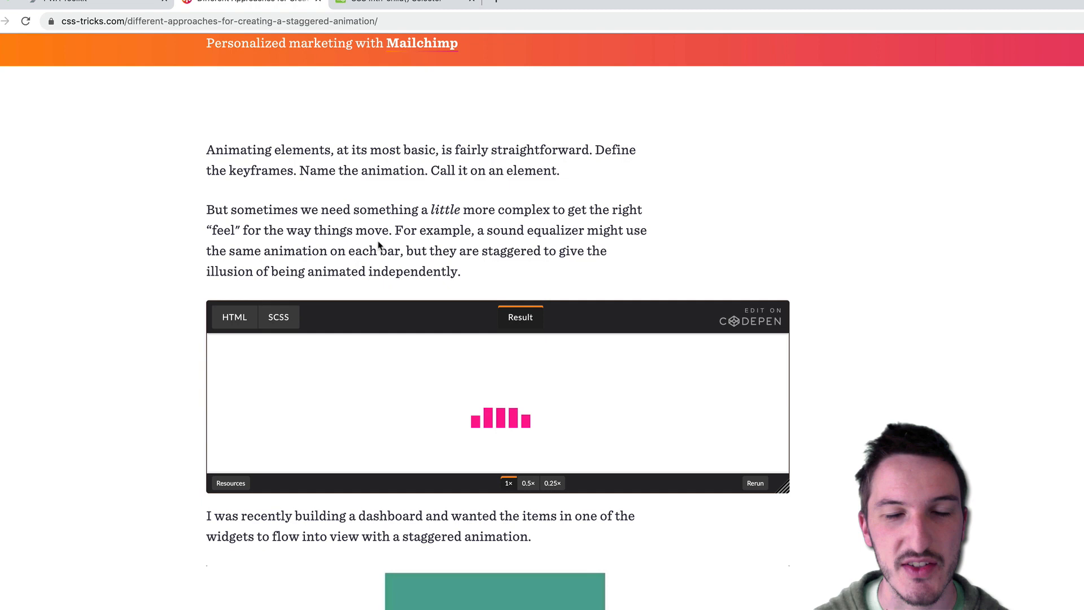
scroll(down, 3)
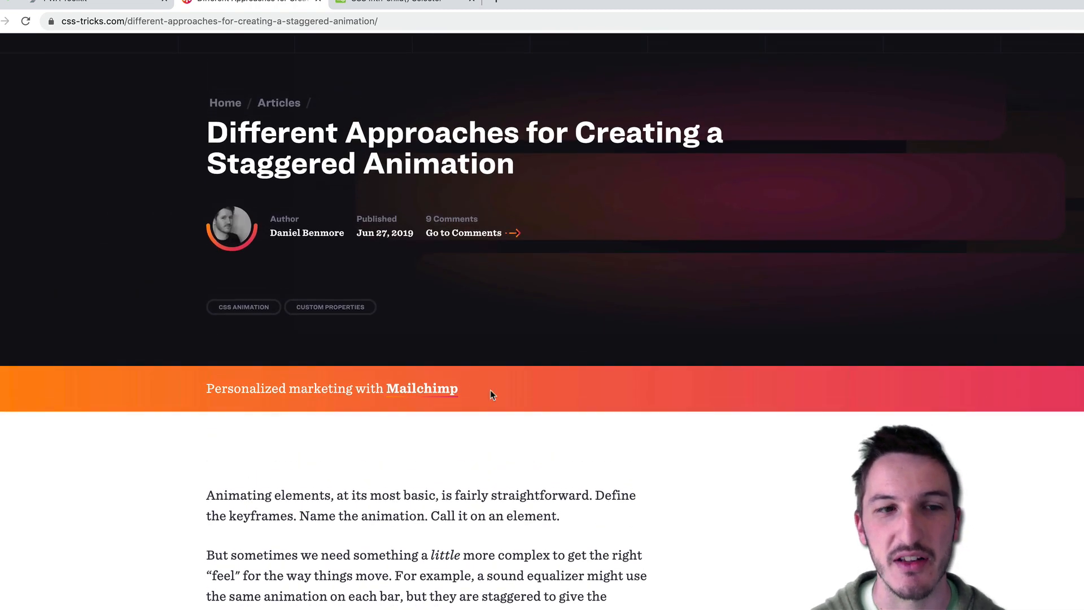
scroll(down, 3)
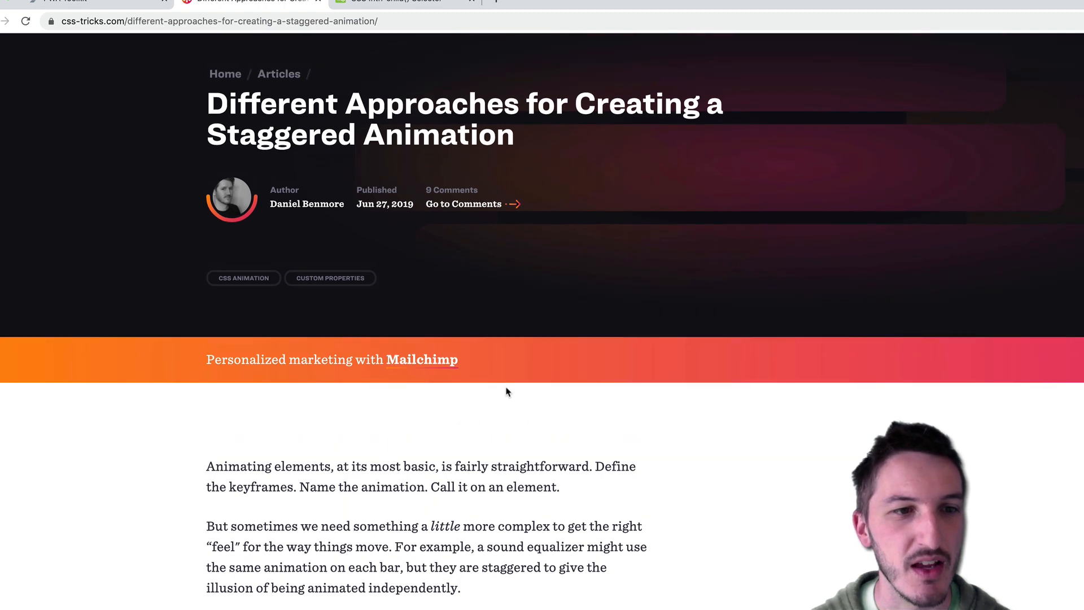
click(90, 1)
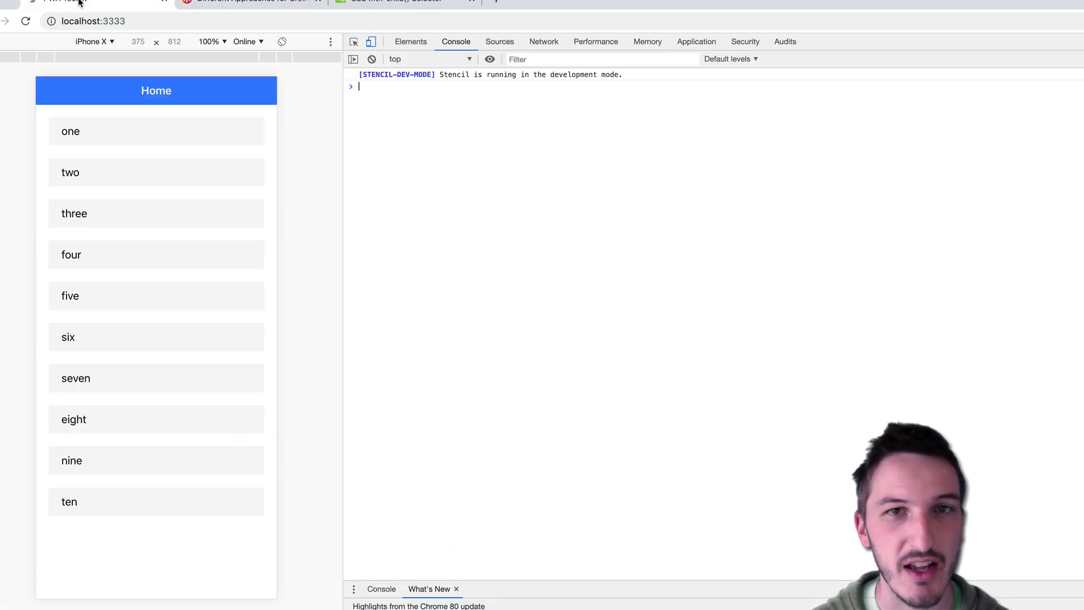